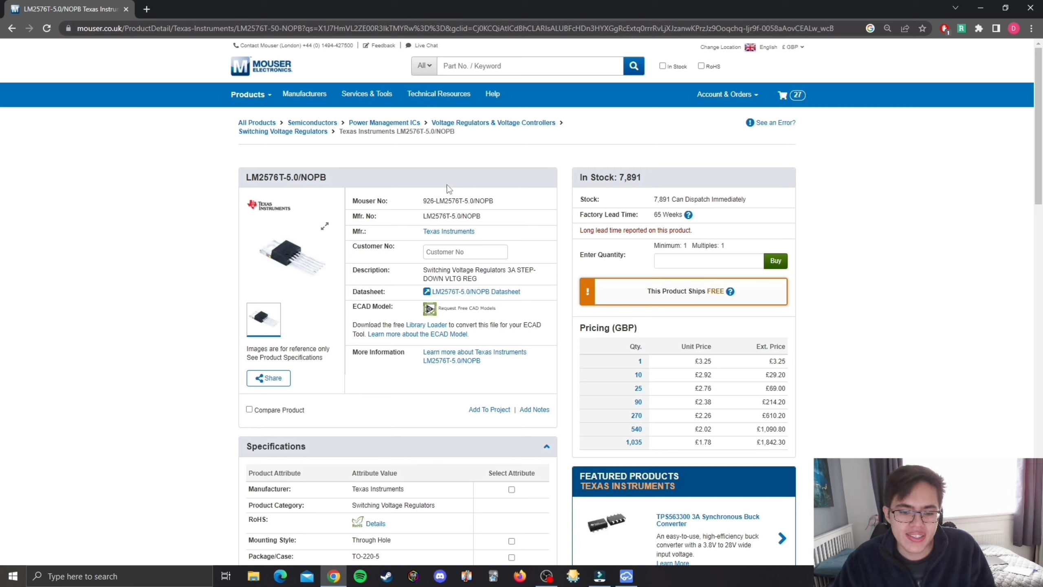
mouse_move(447, 193)
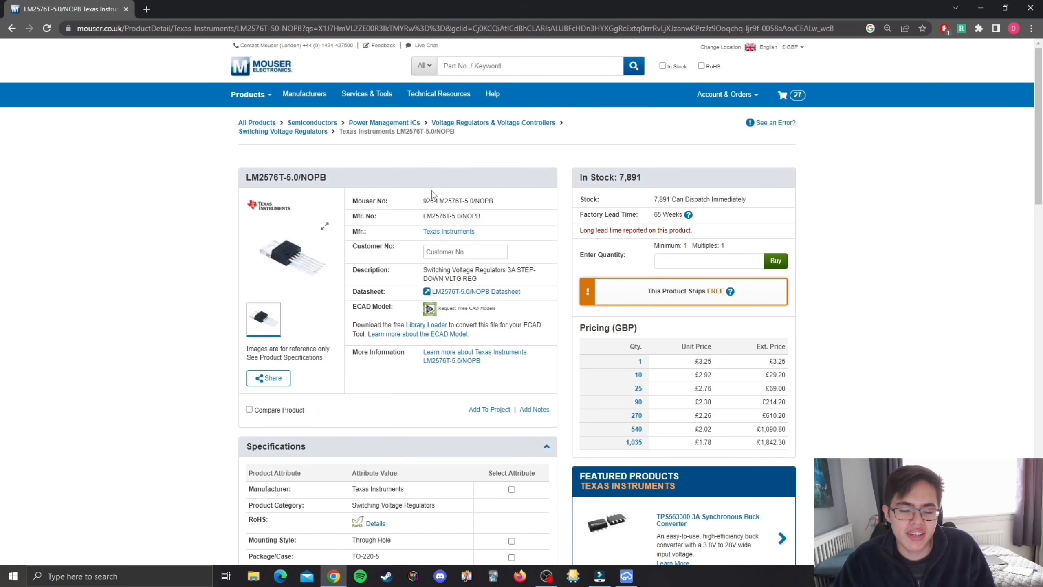
mouse_move(401, 219)
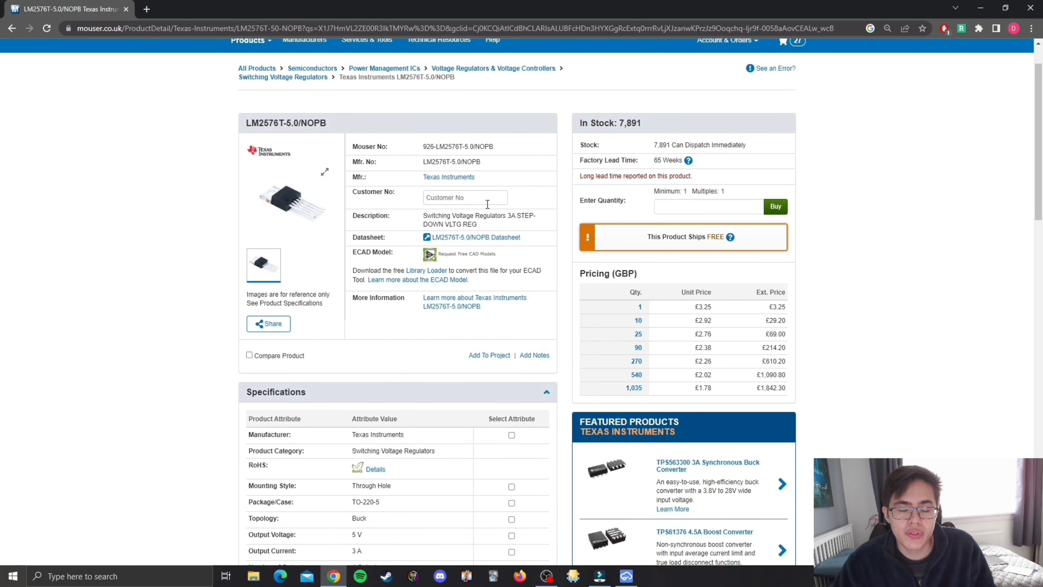
mouse_move(505, 270)
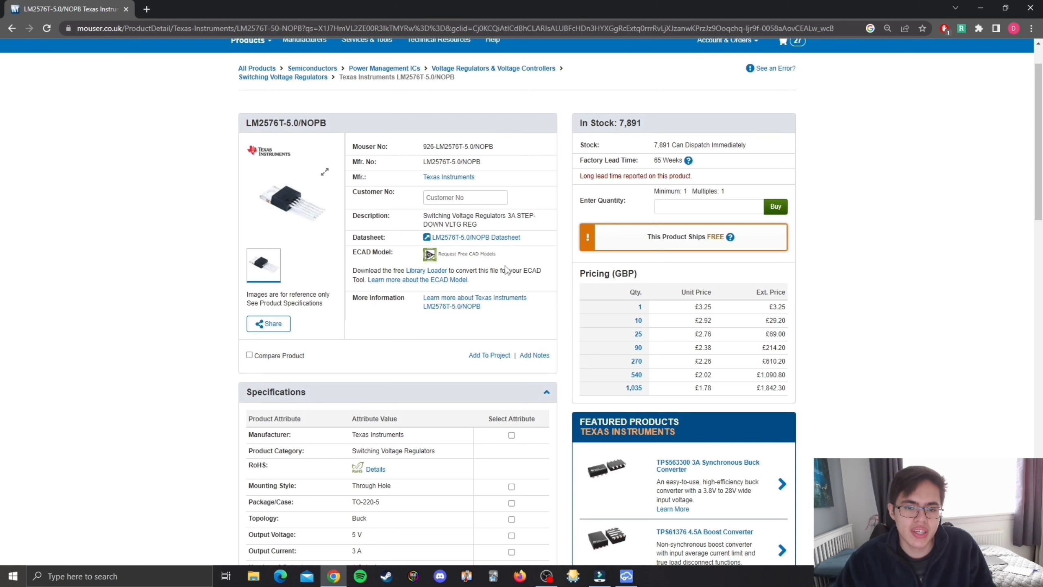
Step: Highlight the 45 V maximum input voltage in the LM2576T-5.0/NOPB specifications
scroll(down, 3)
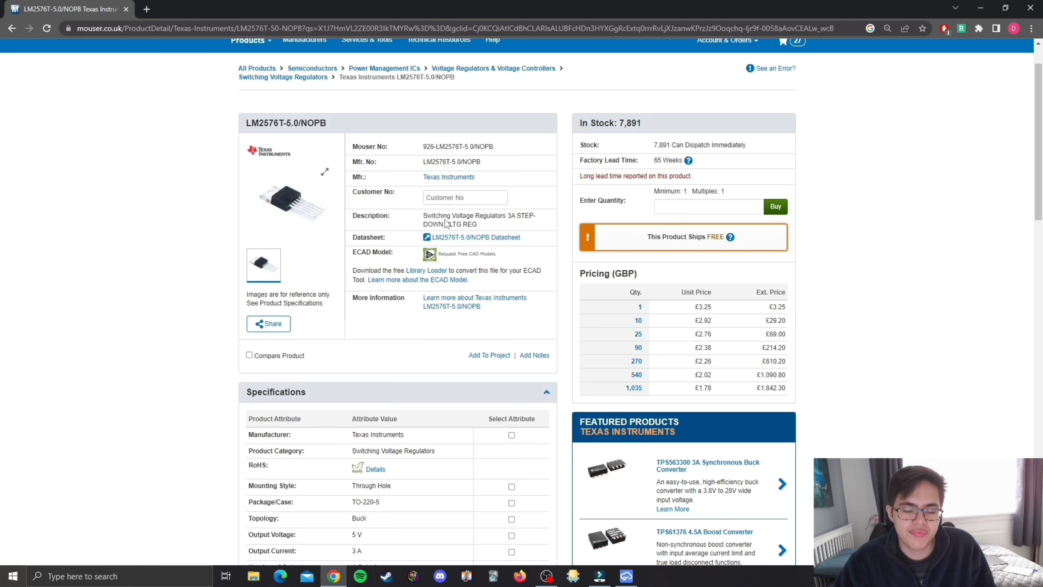
scroll(down, 3)
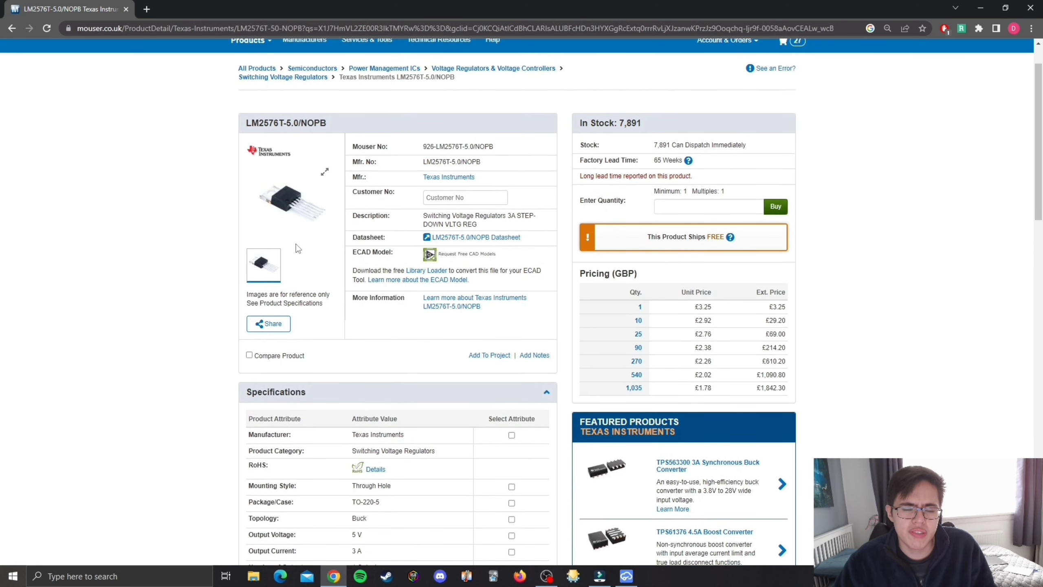
scroll(down, 3)
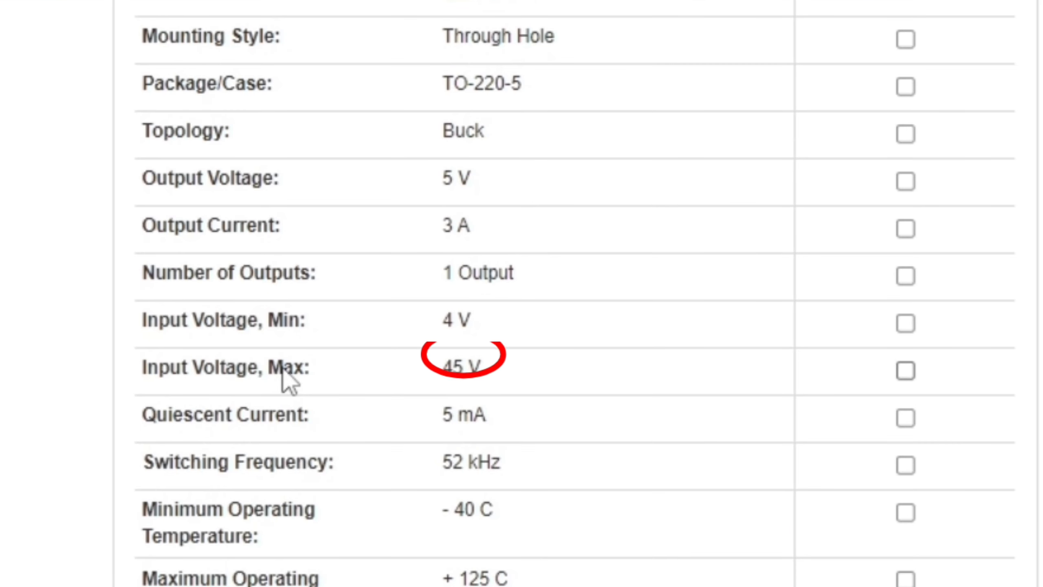
double_click(461, 368)
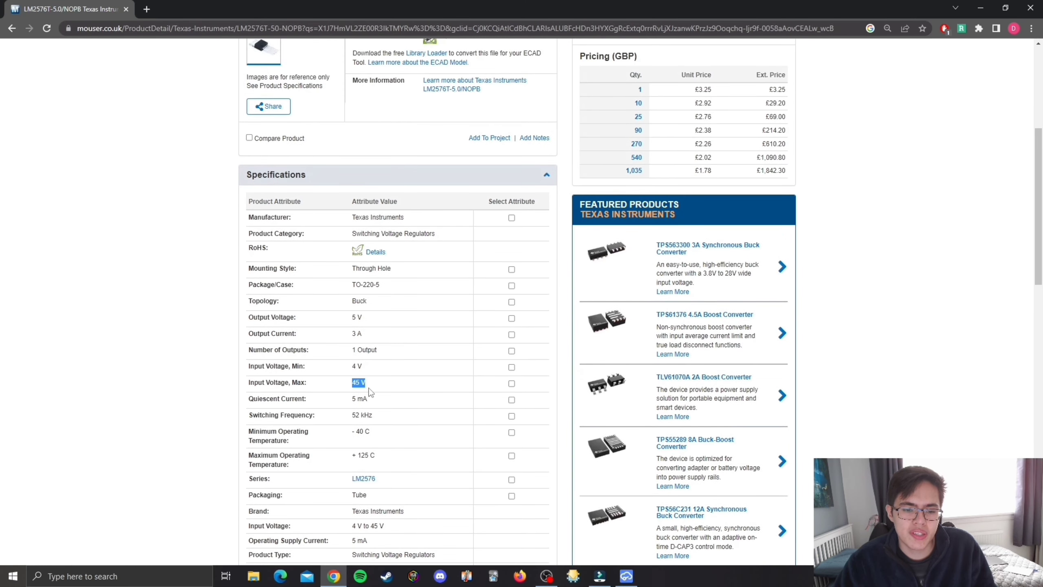
mouse_move(368, 389)
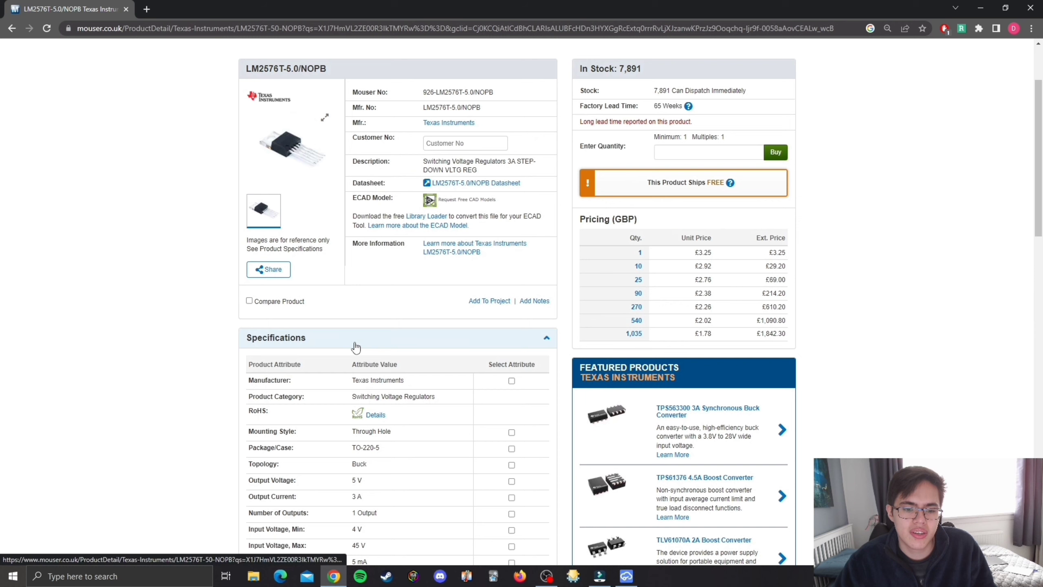
Step: Highlight the 3 A output current rating and locate the datasheet link
scroll(down, 3)
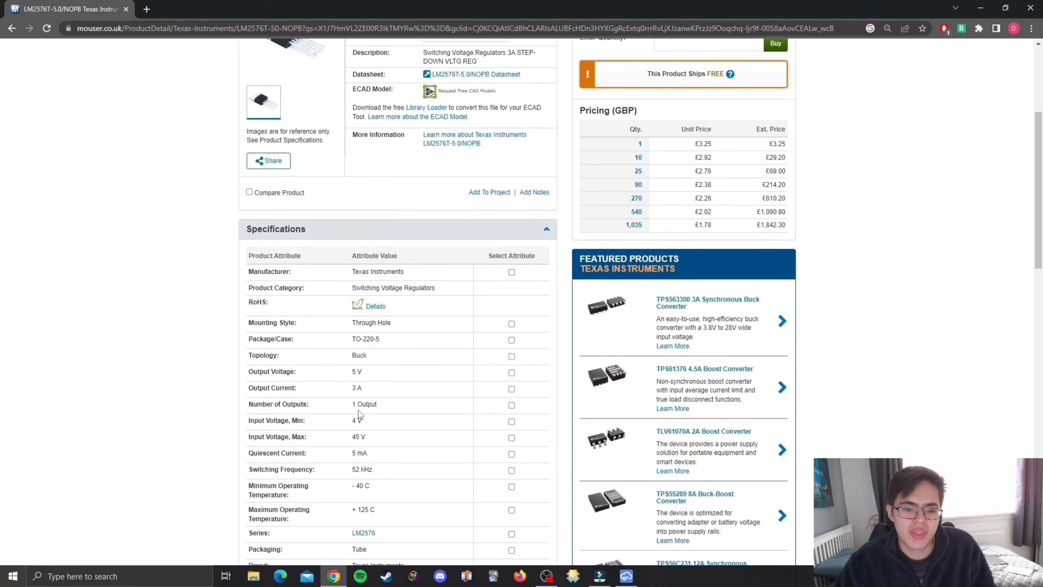
double_click(356, 388)
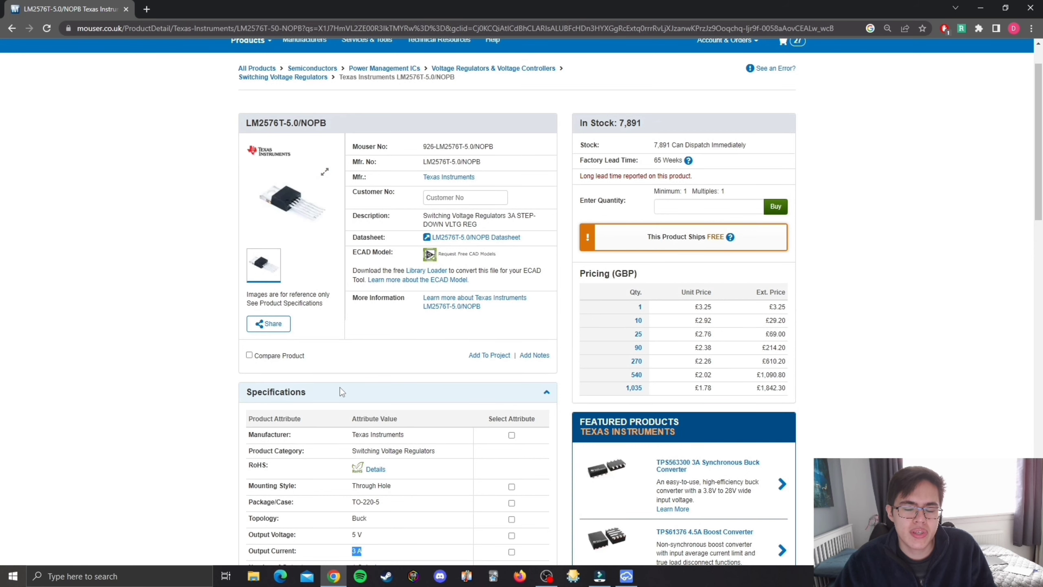
scroll(down, 3)
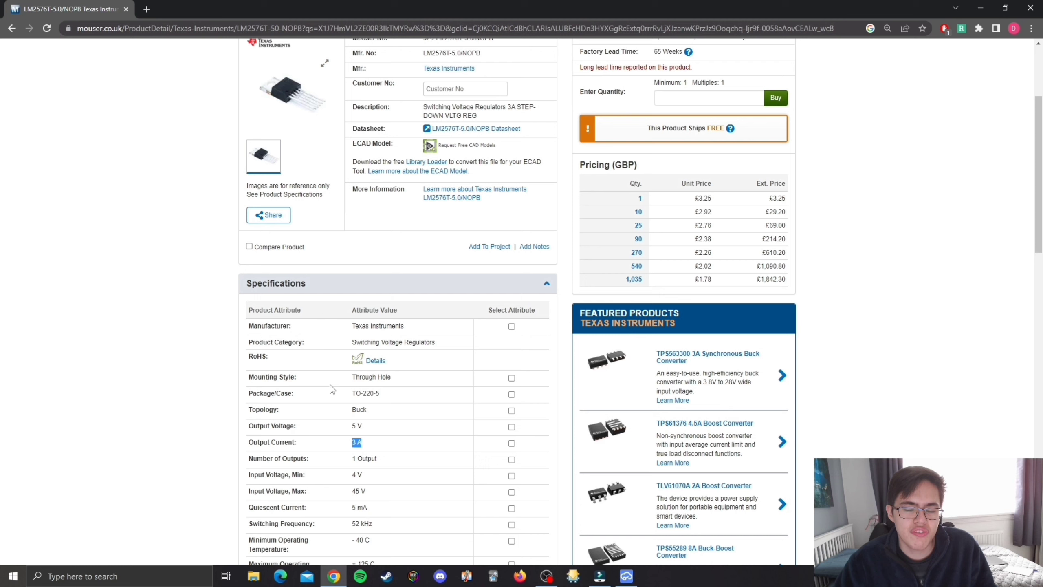
scroll(up, 3)
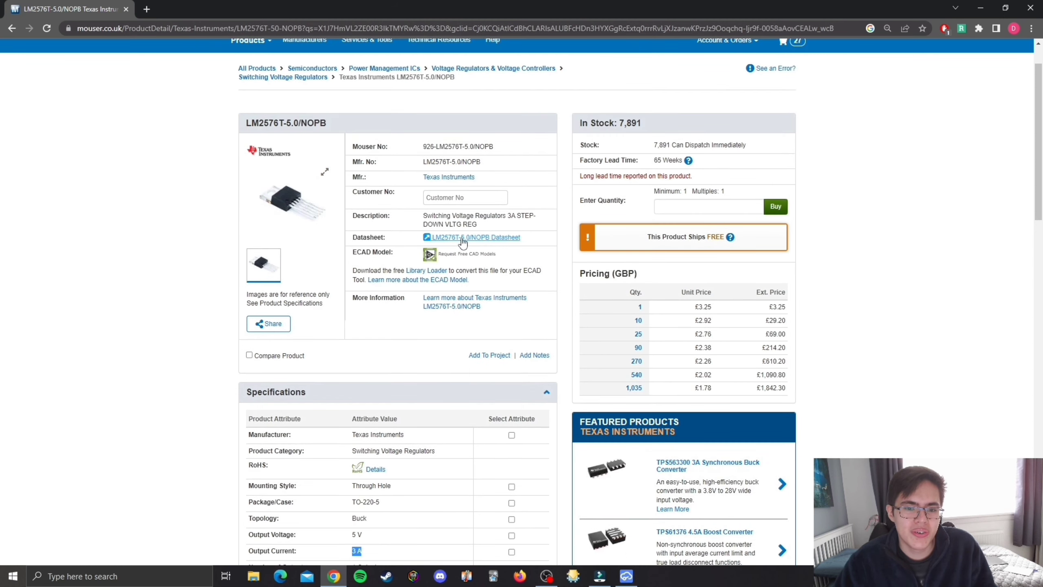
scroll(down, 3)
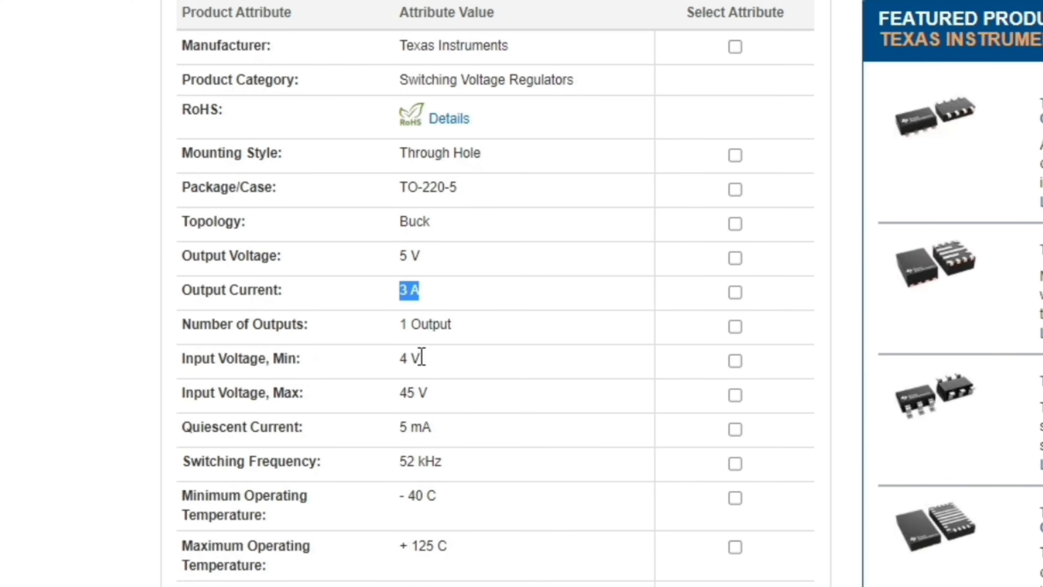
mouse_move(456, 356)
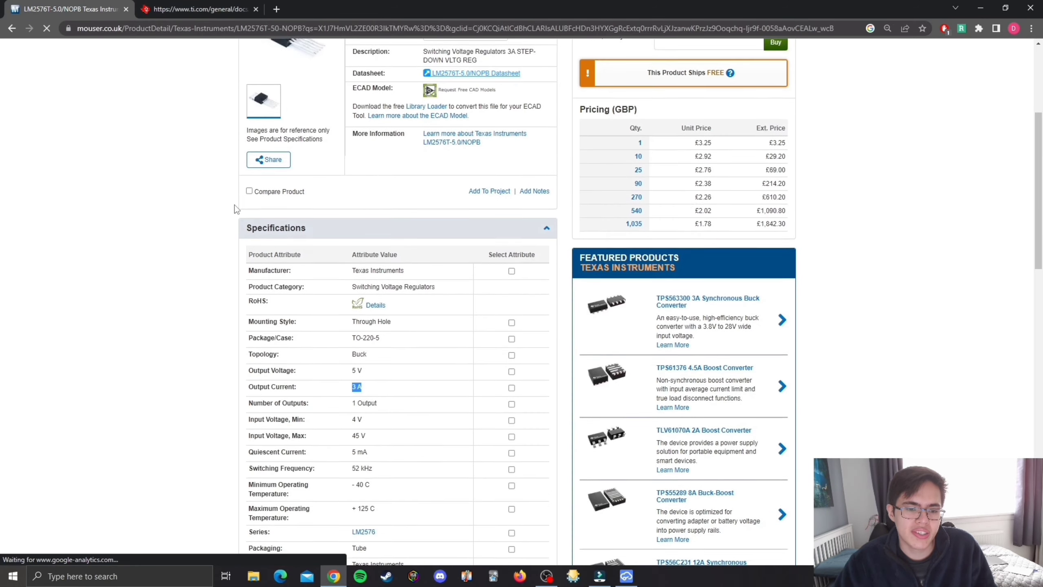
Step: Skim the LM2576 datasheet down through its Typical Characteristics efficiency graphs
click(474, 73)
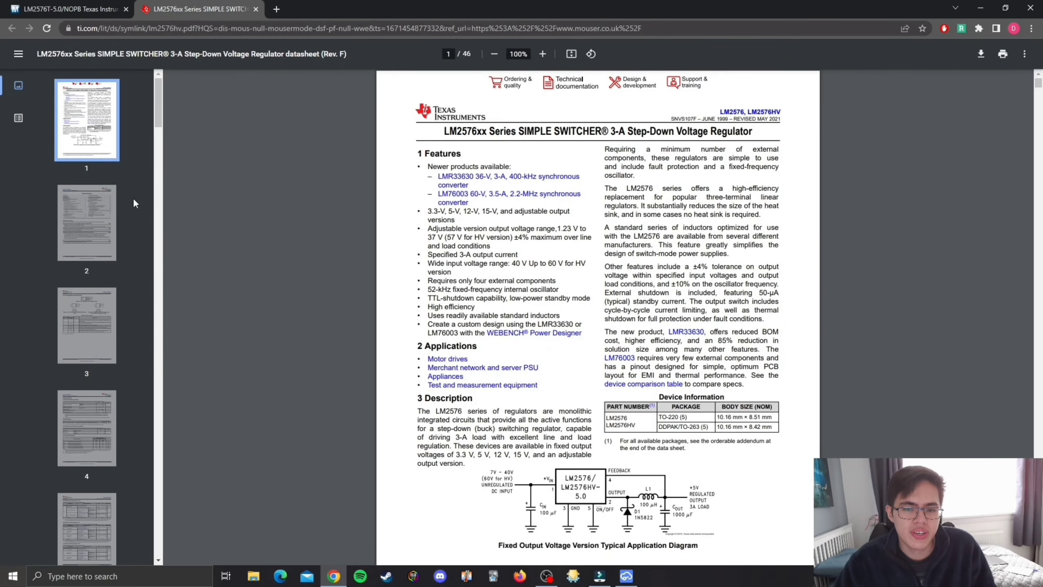
scroll(down, 3)
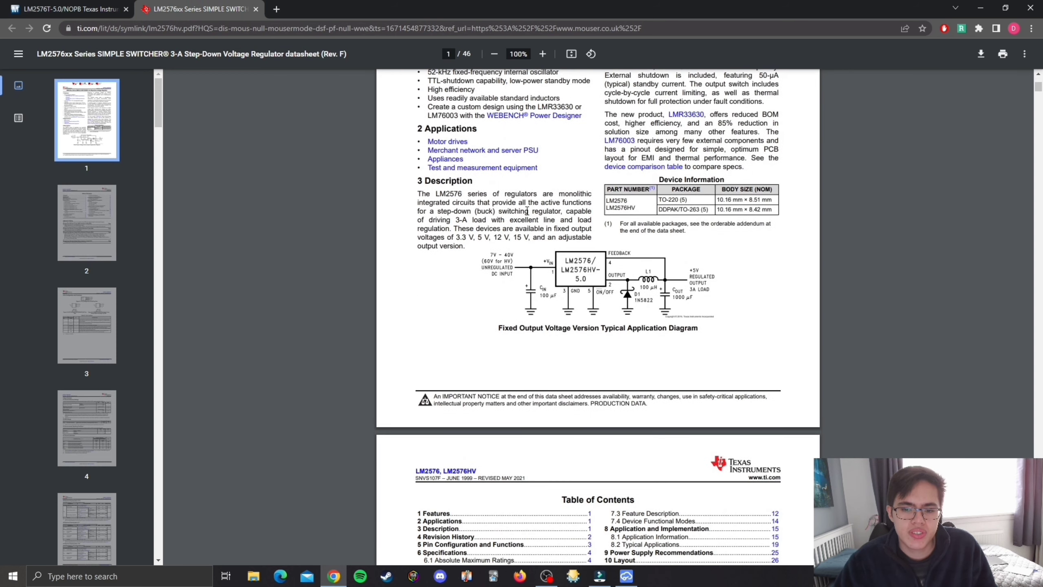
mouse_move(194, 269)
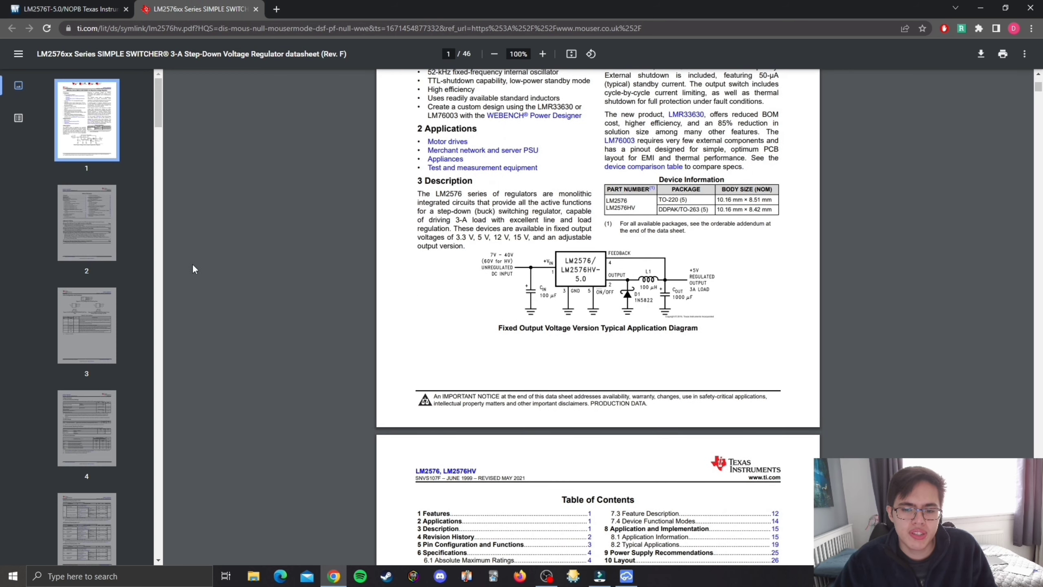
mouse_move(134, 286)
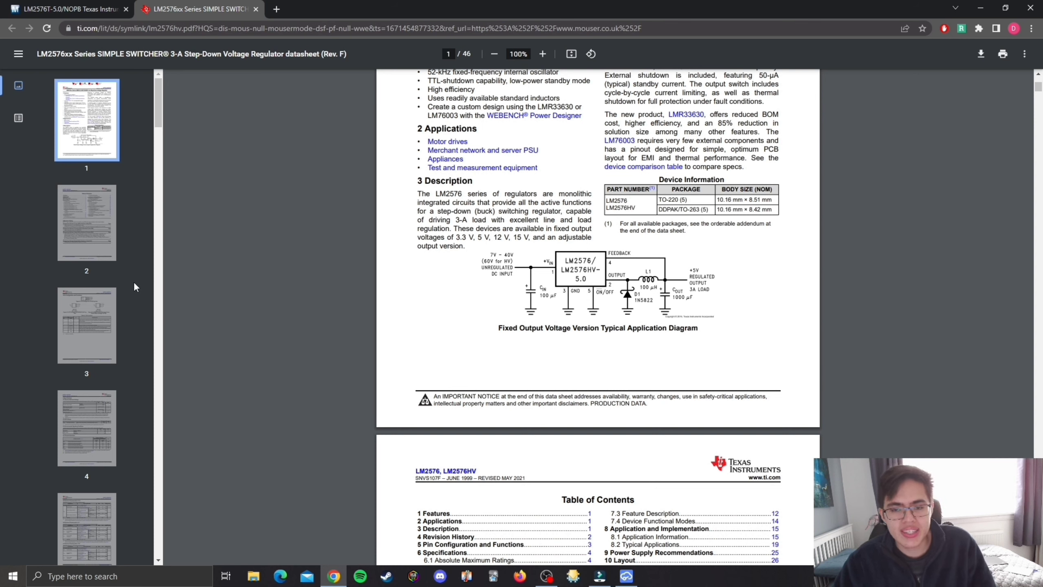
mouse_move(270, 287)
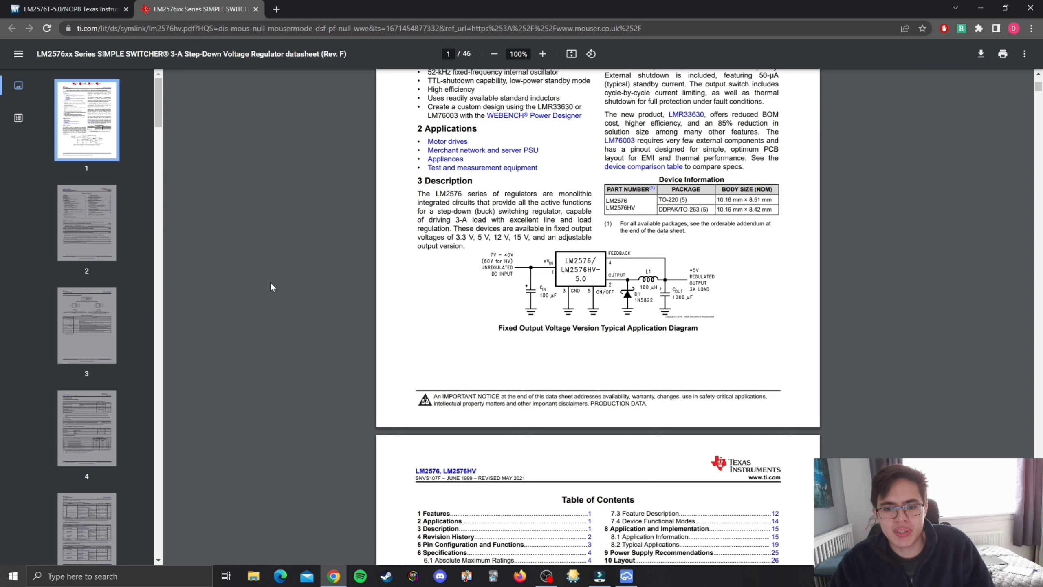
scroll(down, 3)
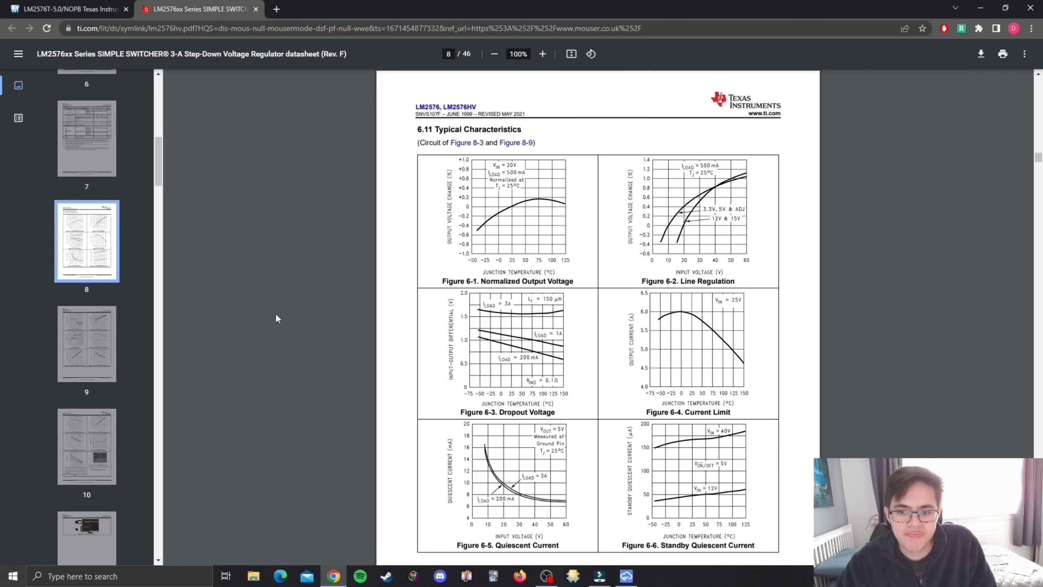
scroll(down, 3)
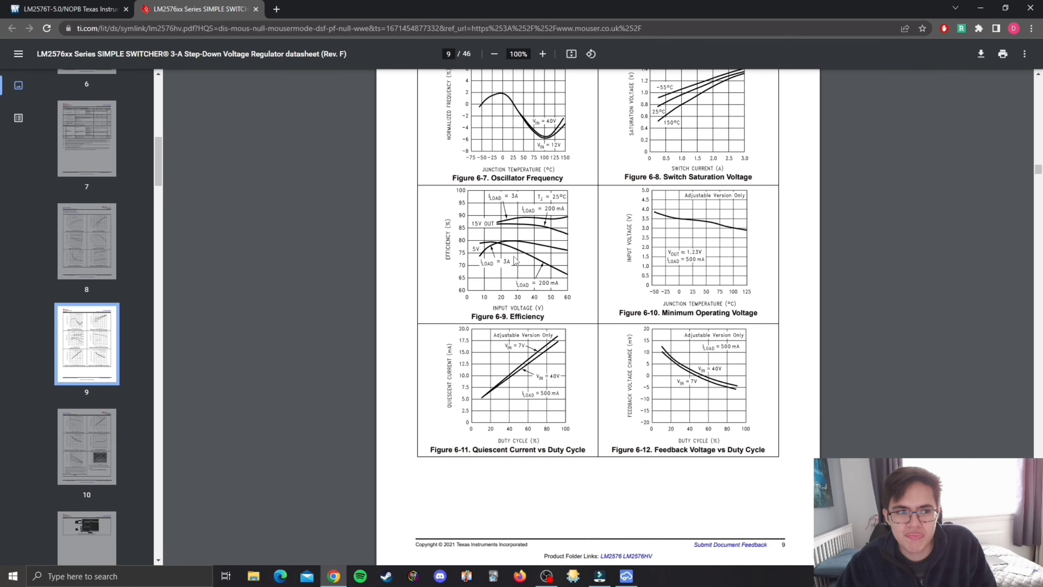
scroll(down, 3)
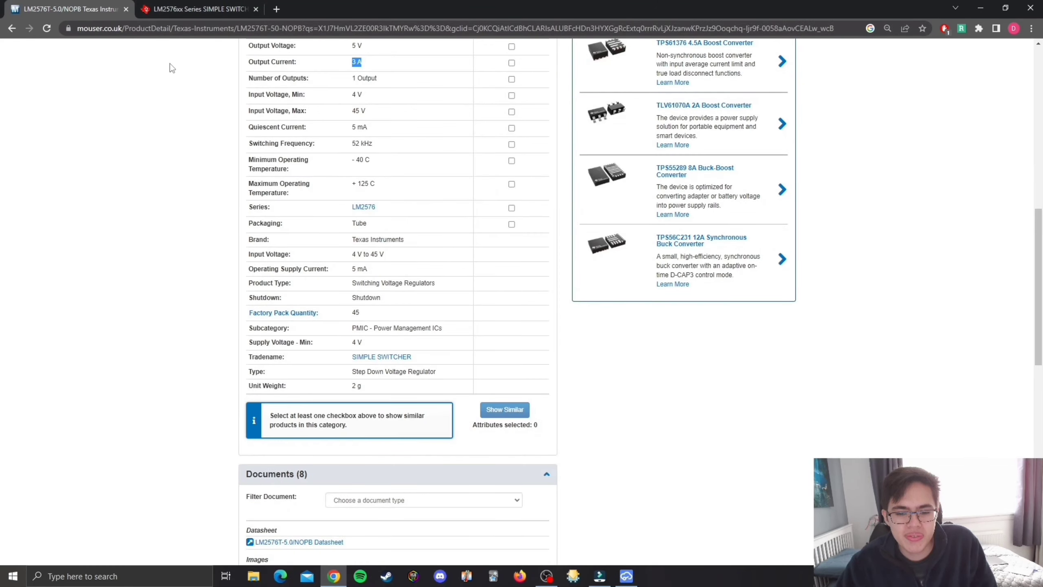
Step: Navigate the datasheet to the Layout guidelines and Layout Example around pages 26-27
click(196, 9)
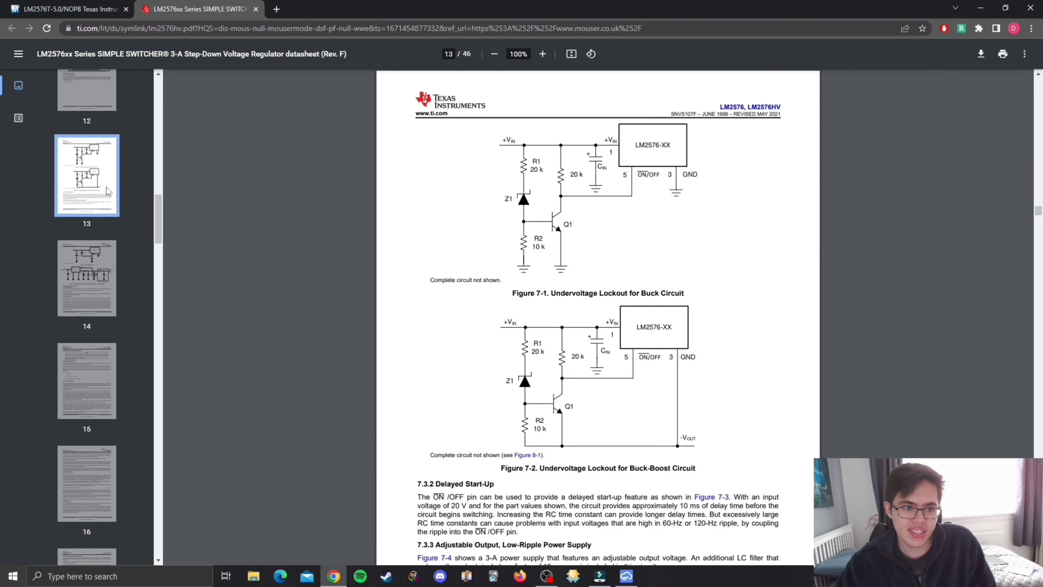
scroll(down, 3)
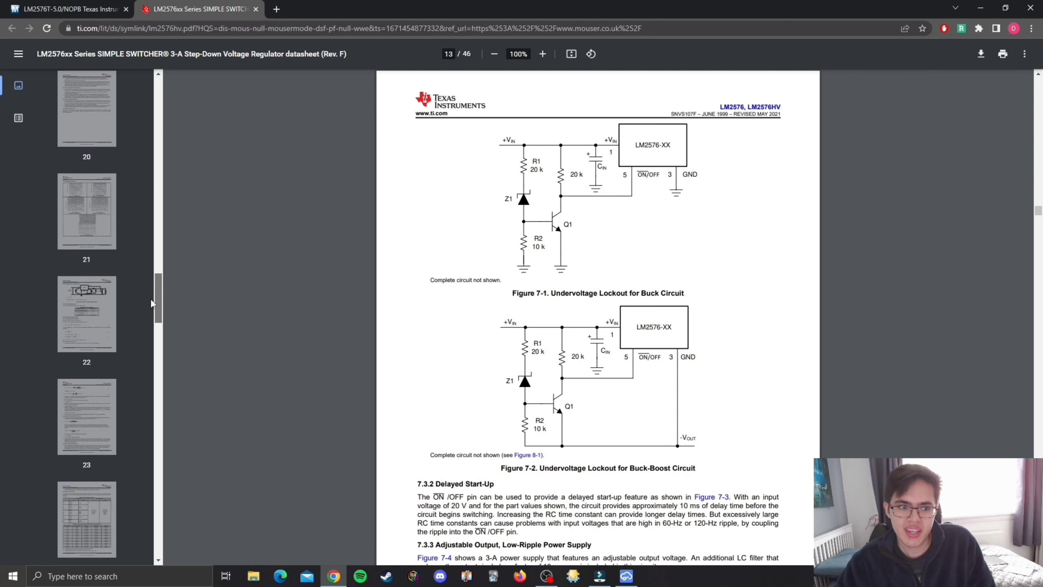
click(86, 165)
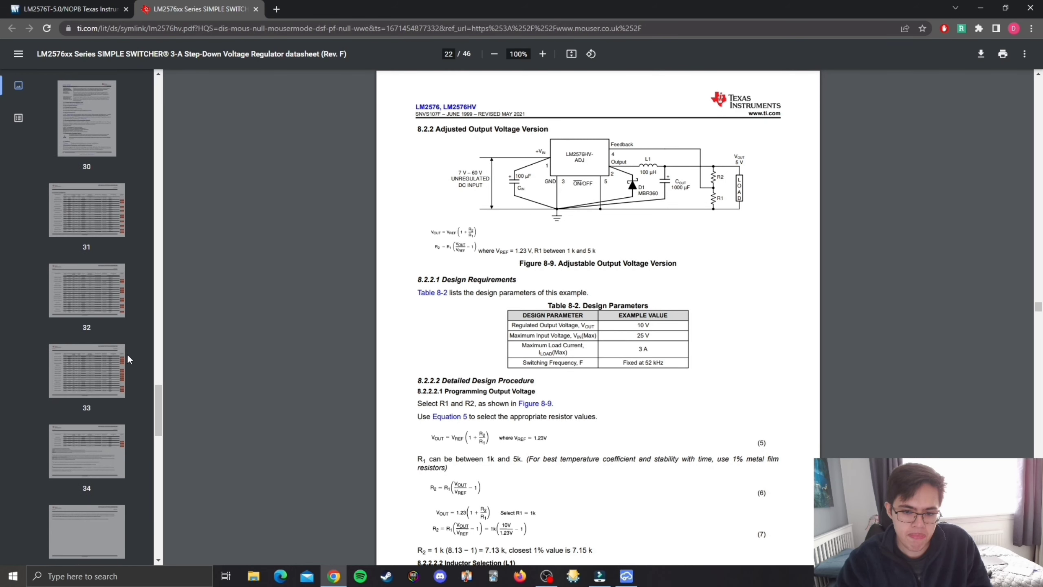
scroll(down, 3)
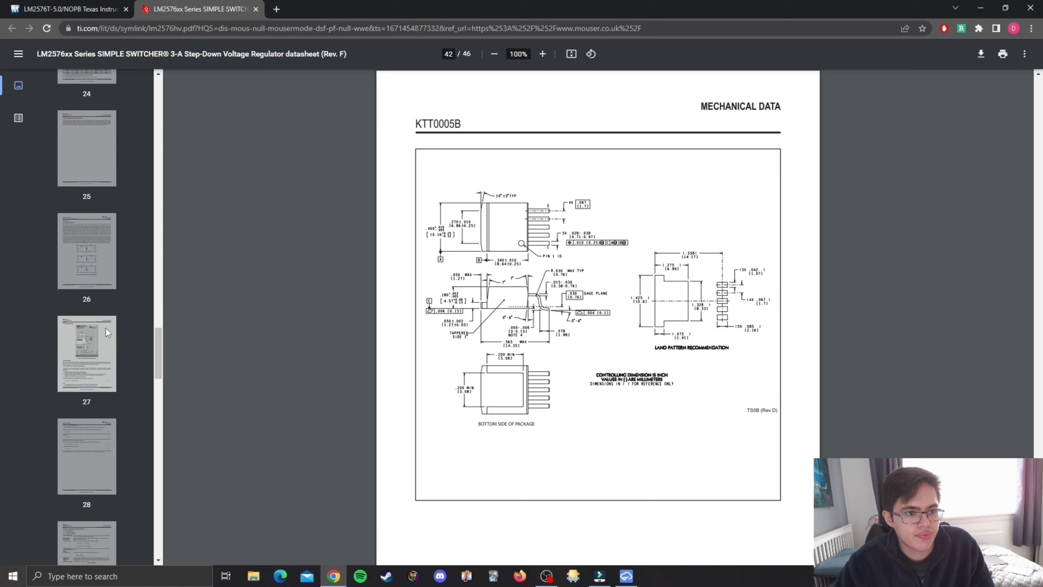
click(86, 353)
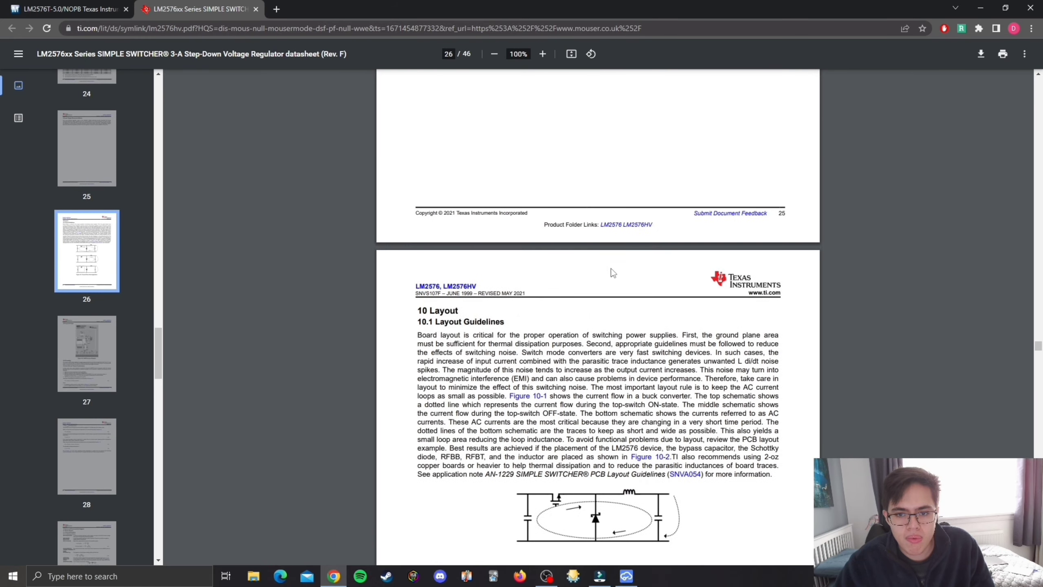
mouse_move(431, 318)
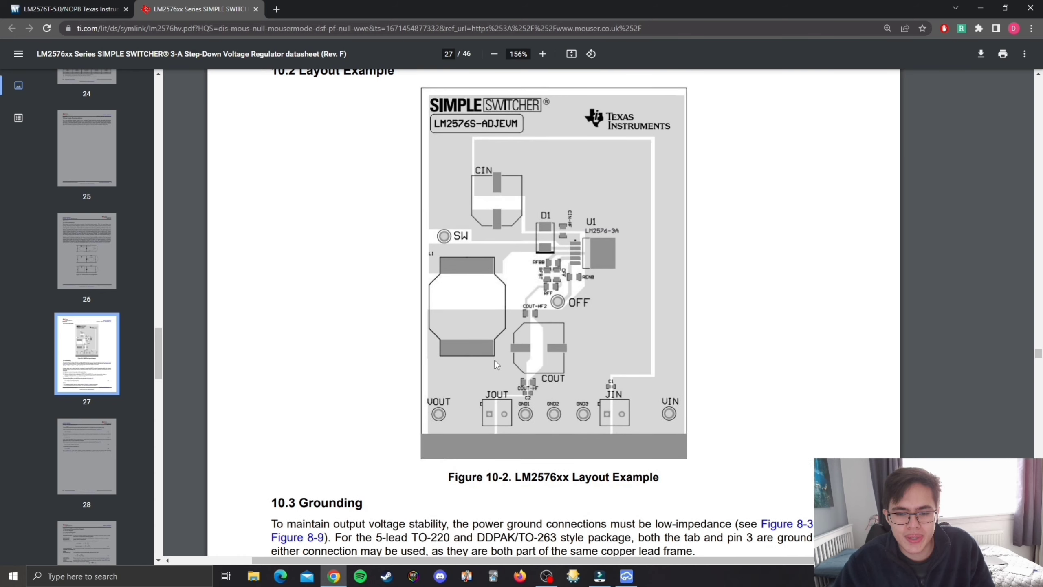
mouse_move(495, 351)
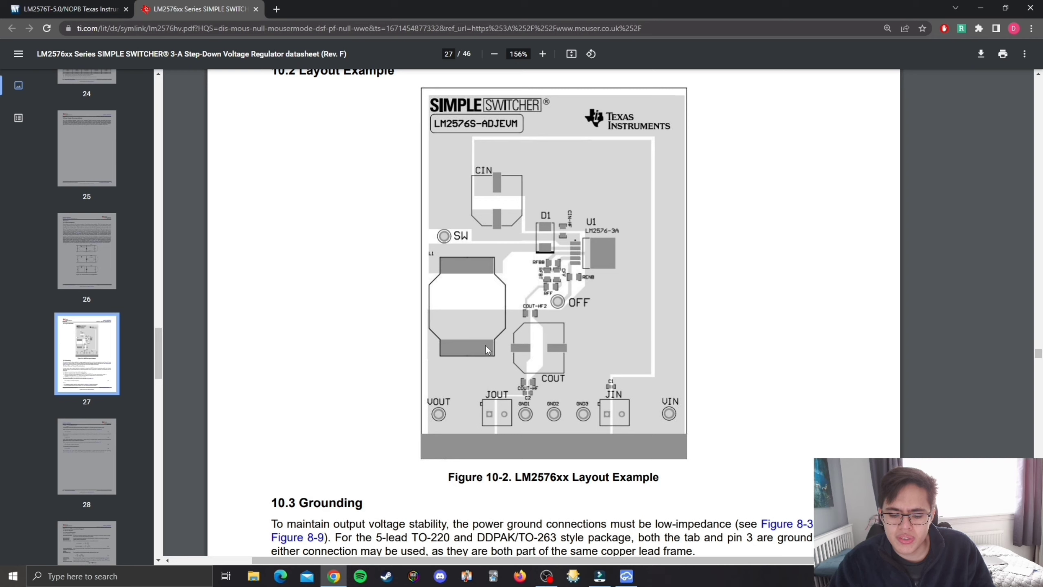
mouse_move(574, 290)
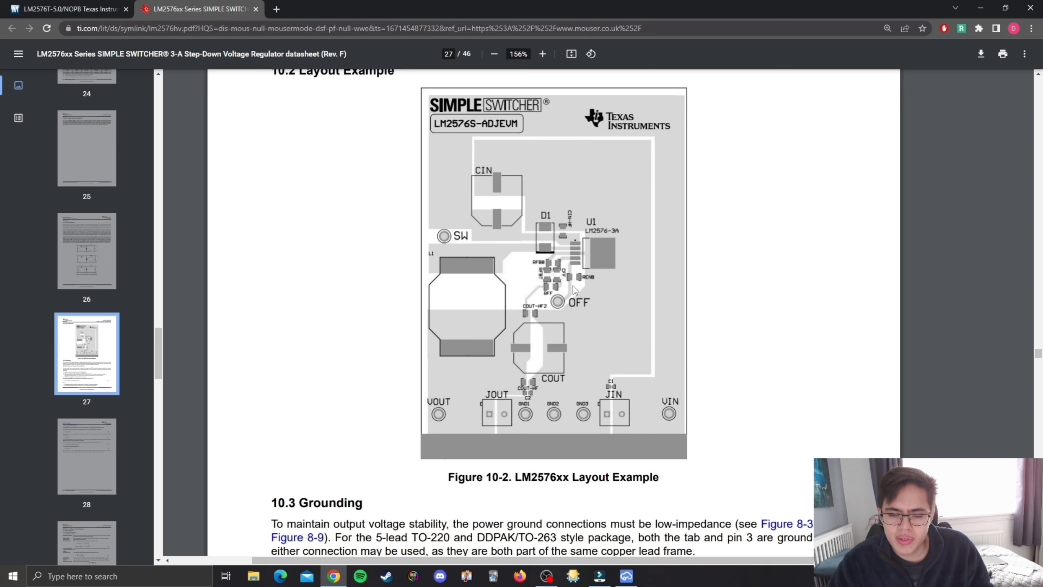
Step: Zoom into the LM2576xx layout example figure to inspect part placement, then zoom back out
click(541, 54)
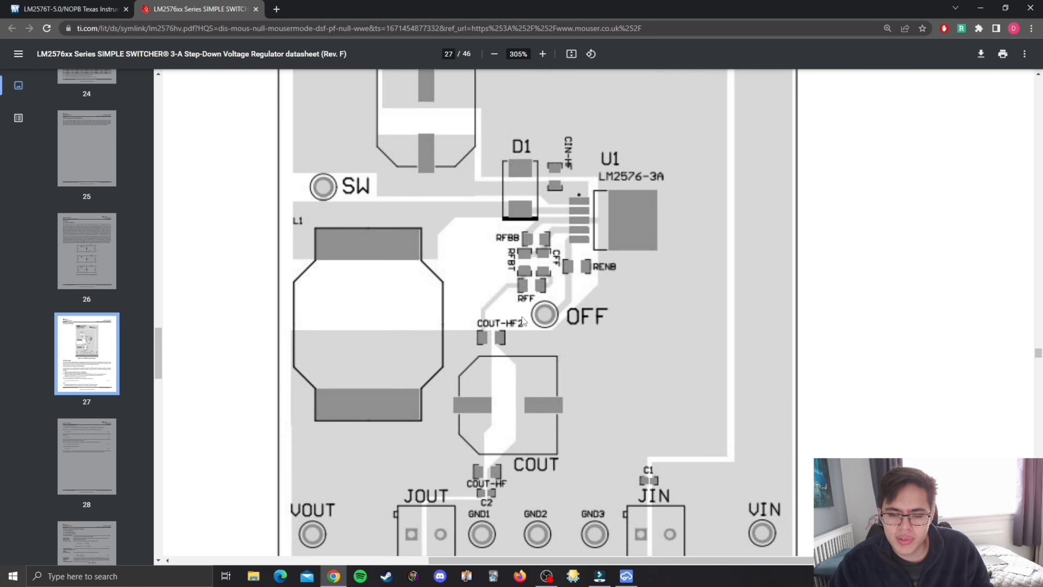
scroll(down, 3)
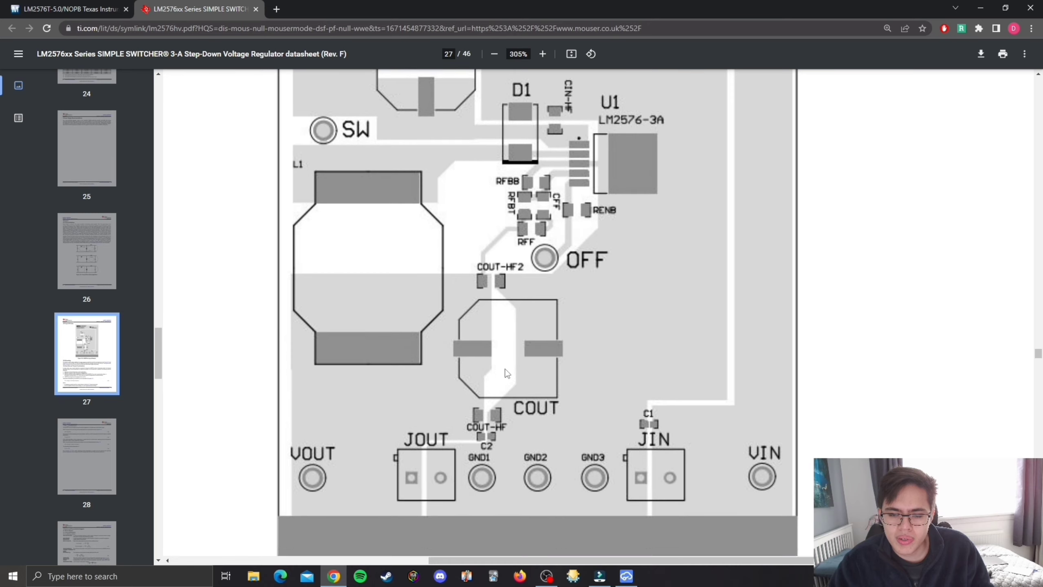
click(494, 54)
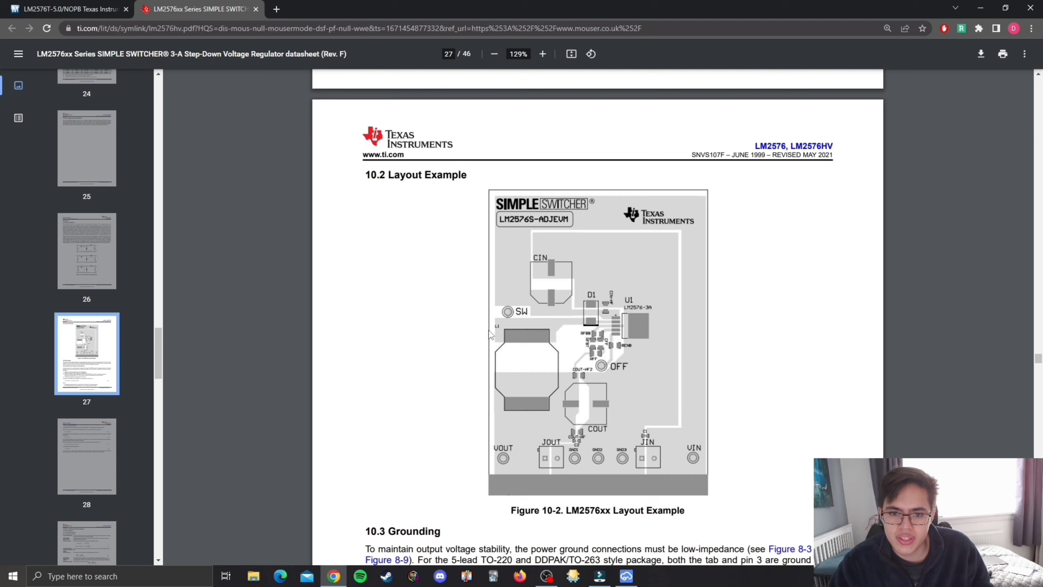
mouse_move(571, 234)
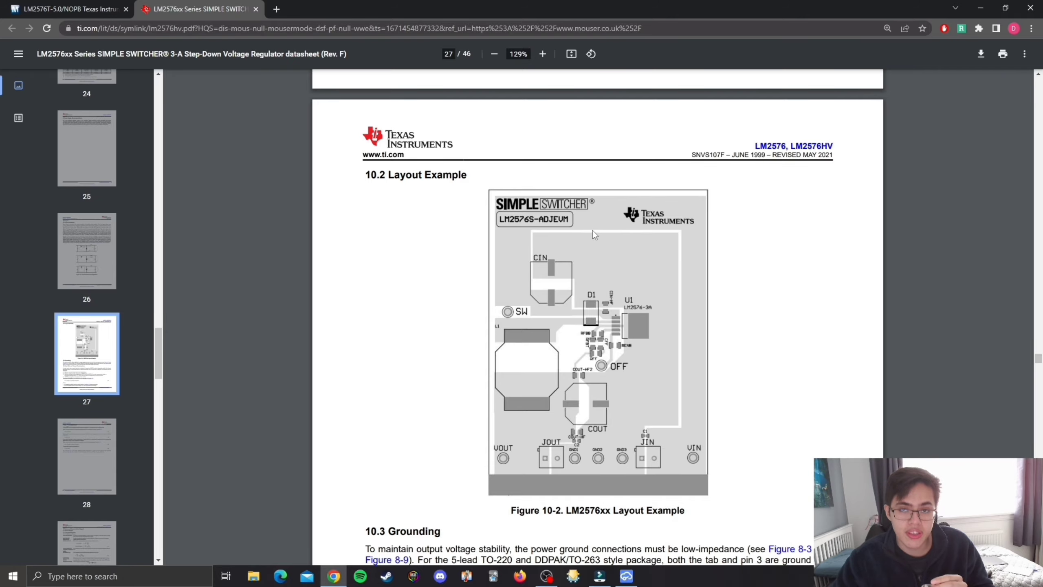
click(625, 576)
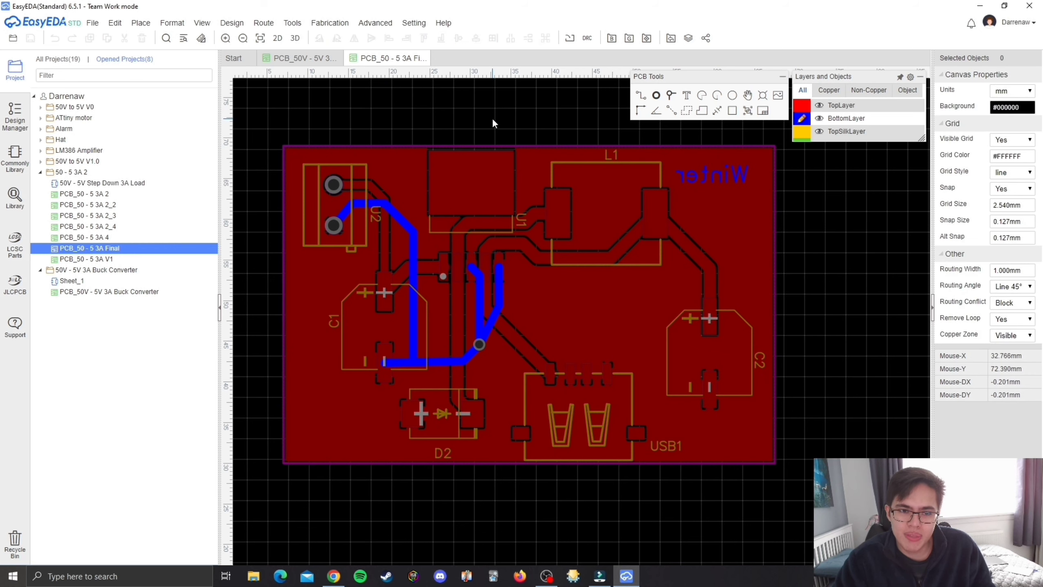
click(231, 23)
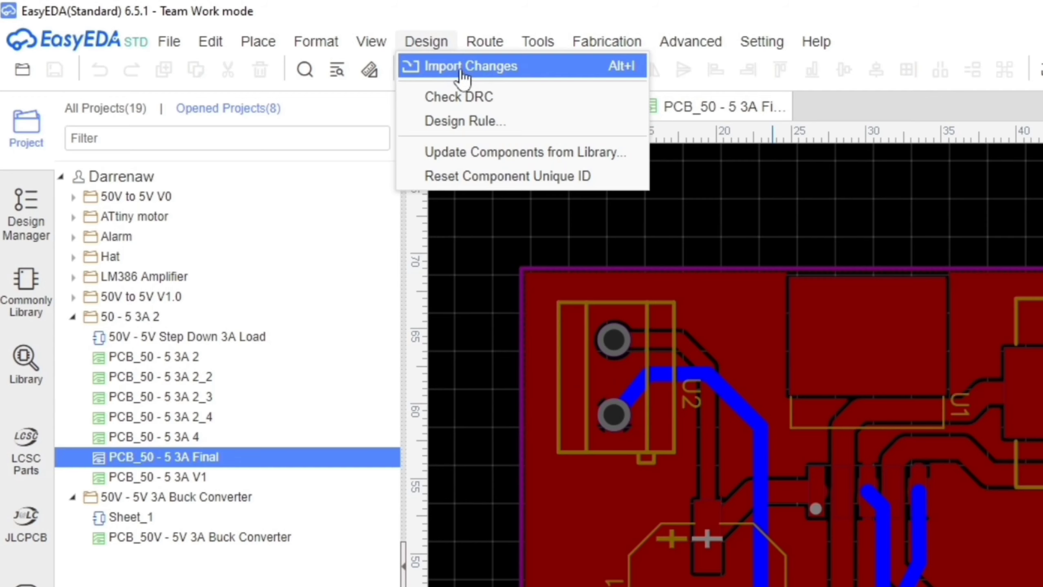
mouse_move(545, 86)
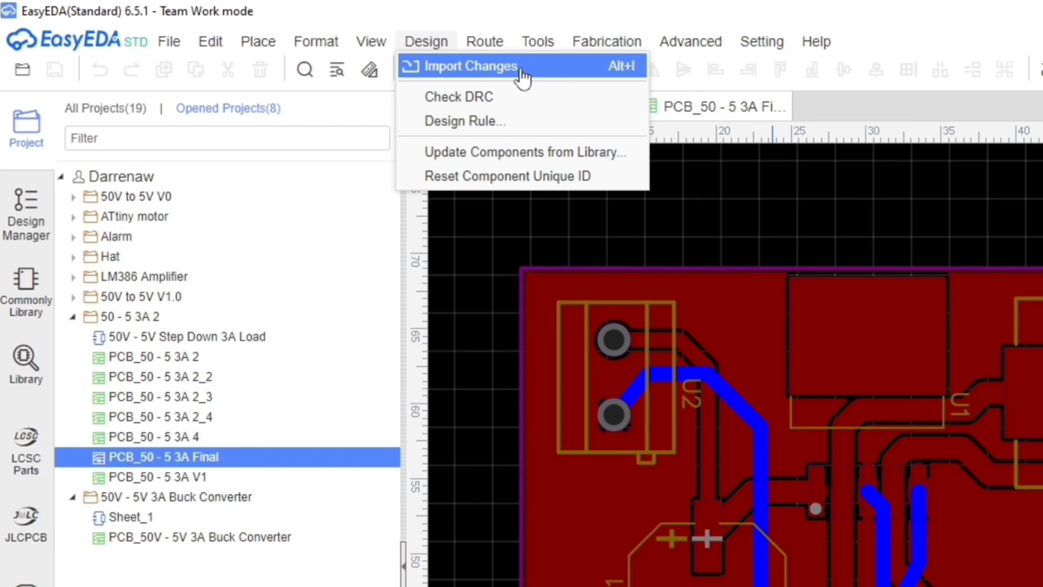
click(371, 42)
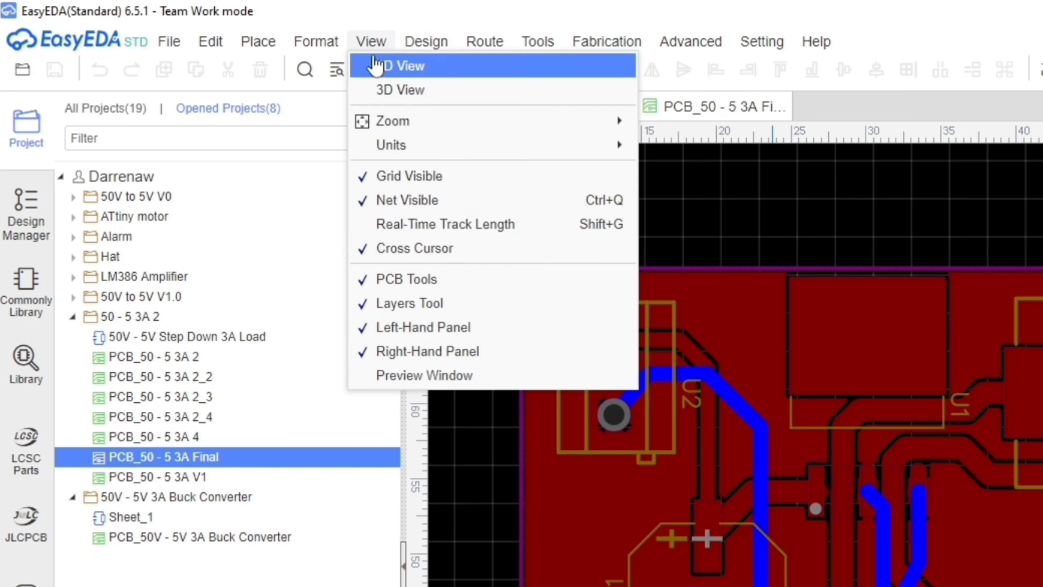
click(315, 42)
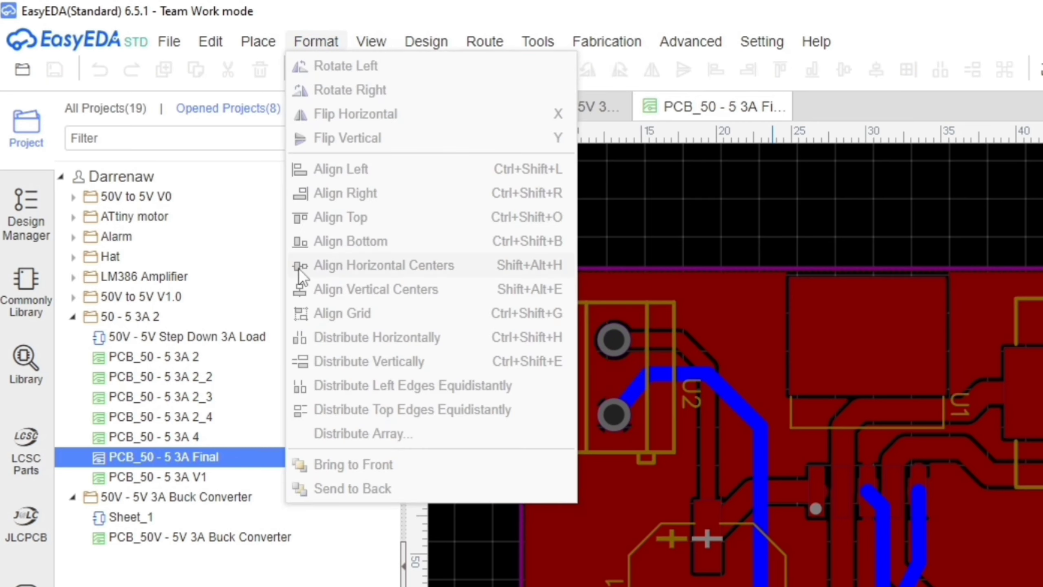
click(538, 41)
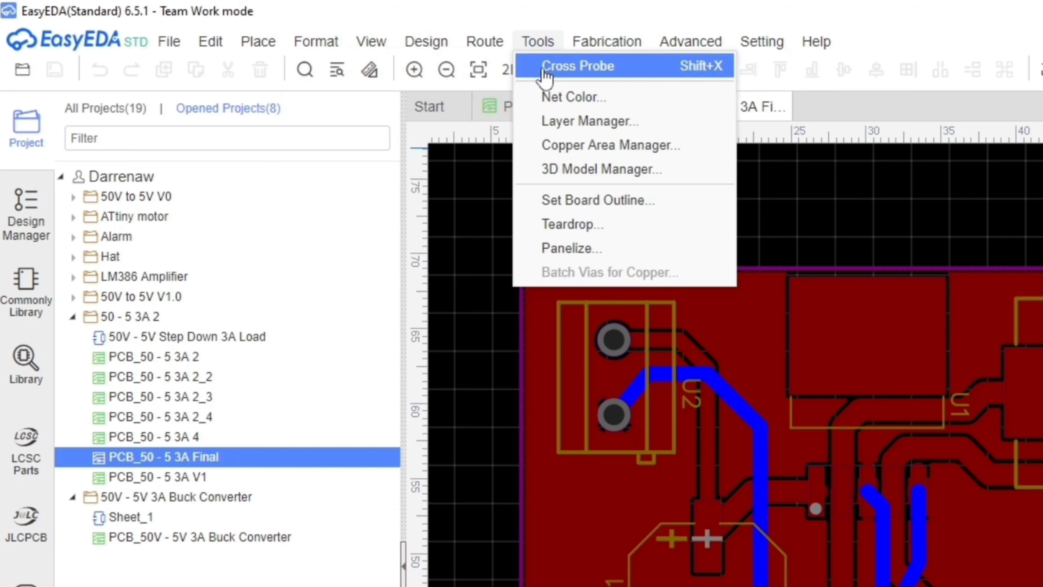
mouse_move(596, 199)
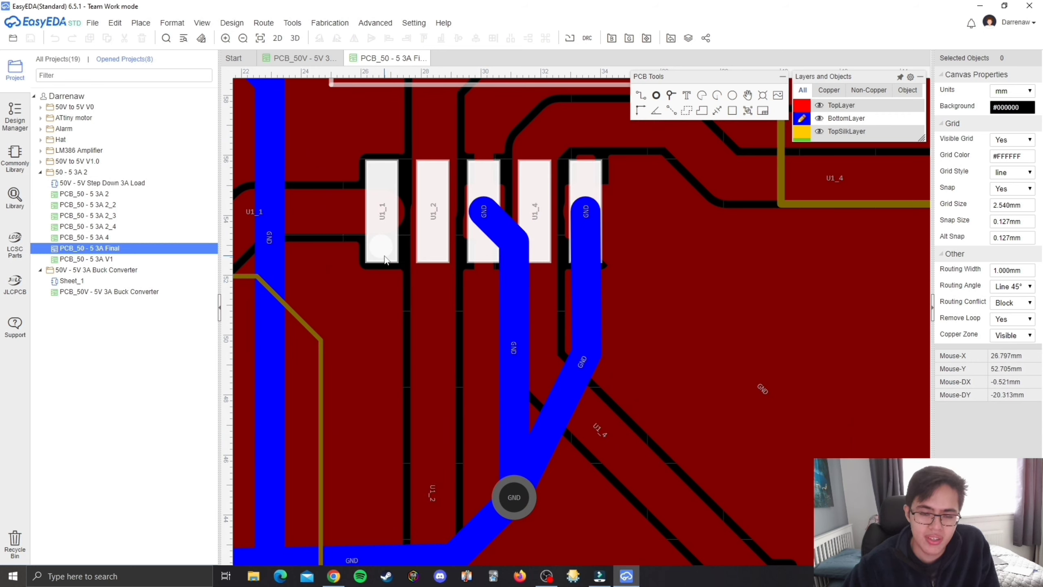
scroll(down, 3)
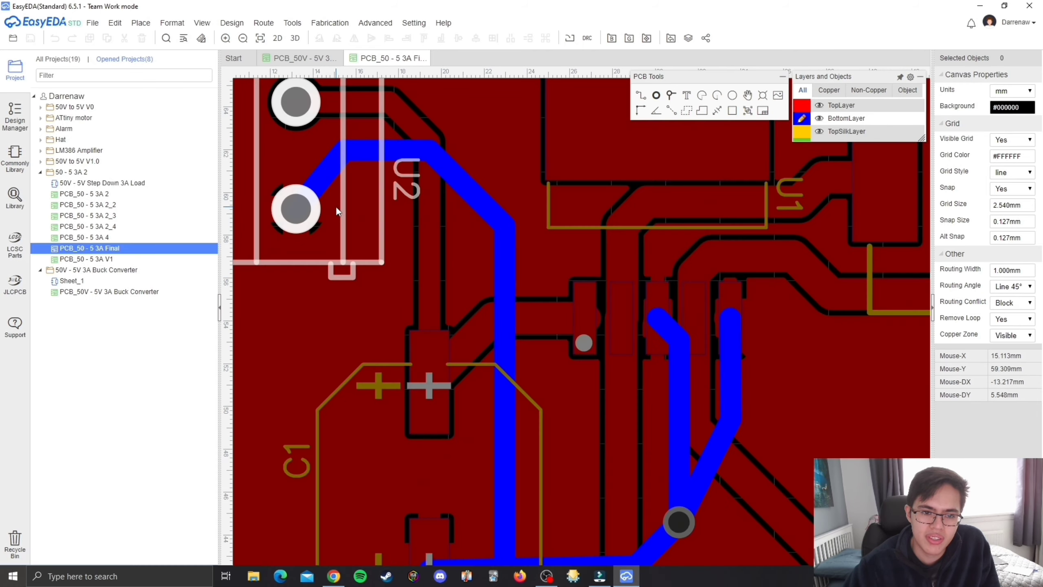
scroll(down, 3)
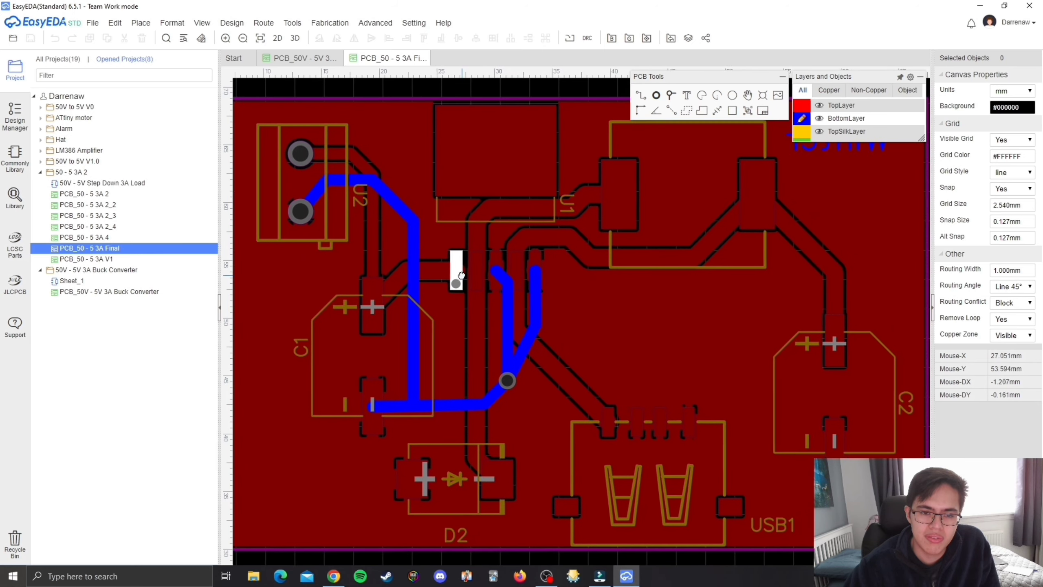
scroll(up, 3)
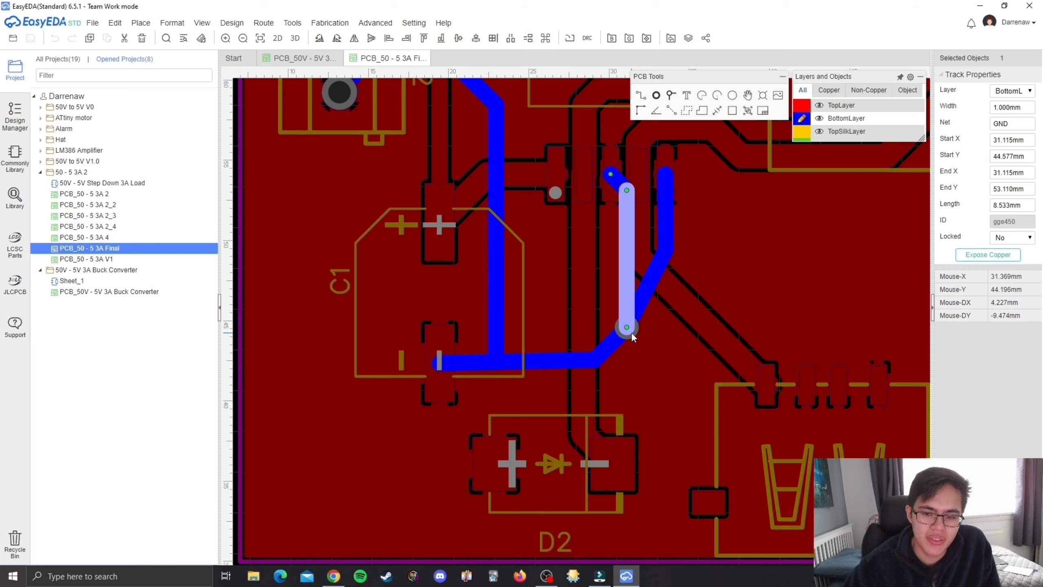
click(625, 326)
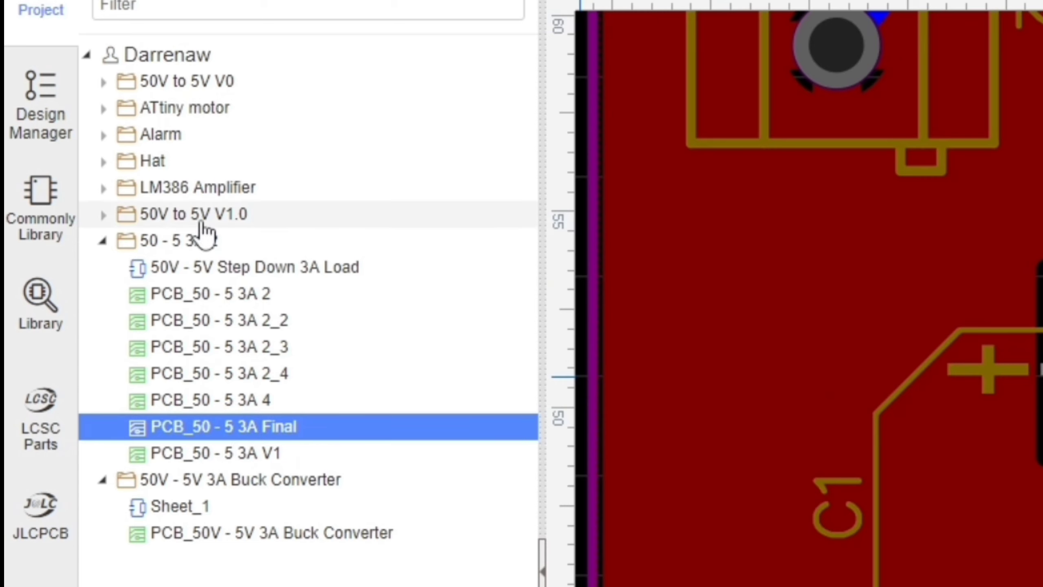
Step: Open the earlier PCB_50 - 5 3A 2_4 revision alongside the Final board
click(219, 373)
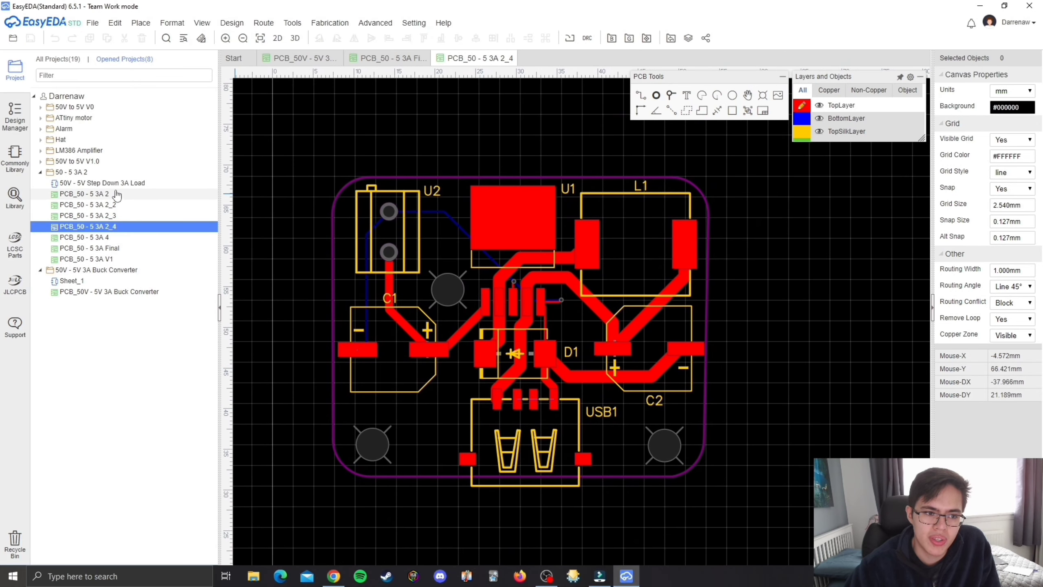
mouse_move(67, 219)
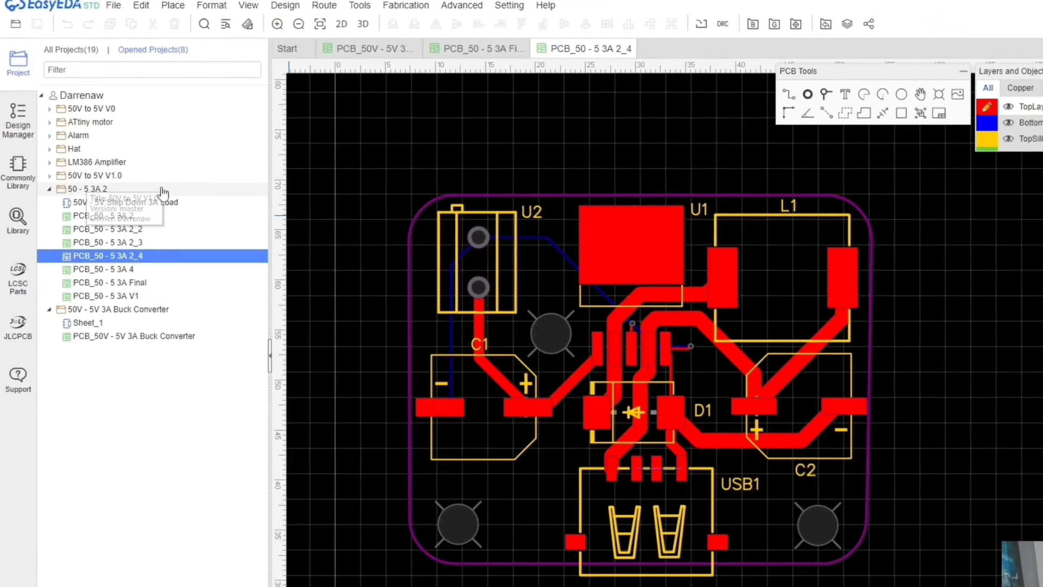
click(104, 247)
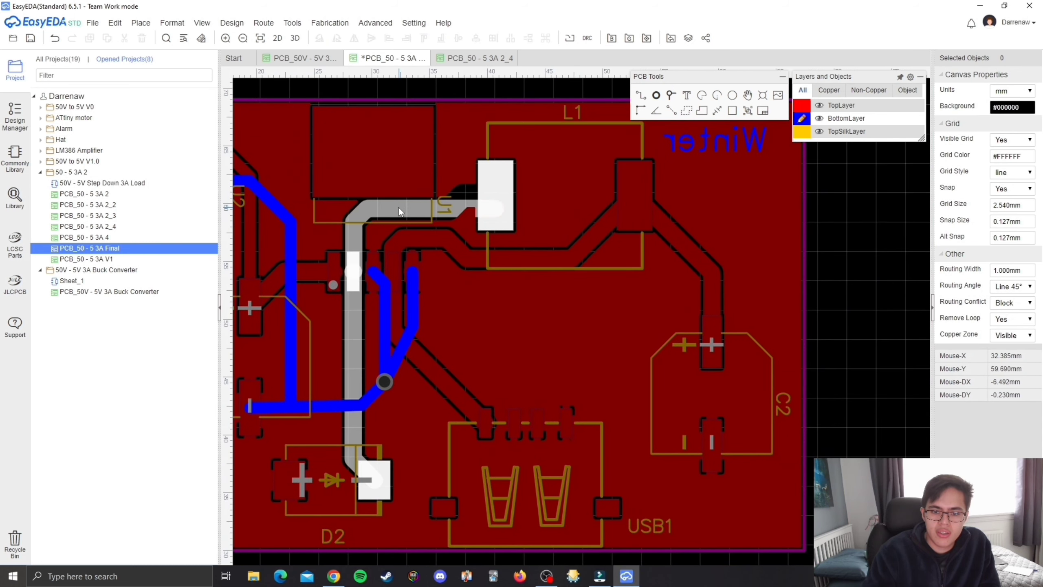
click(400, 212)
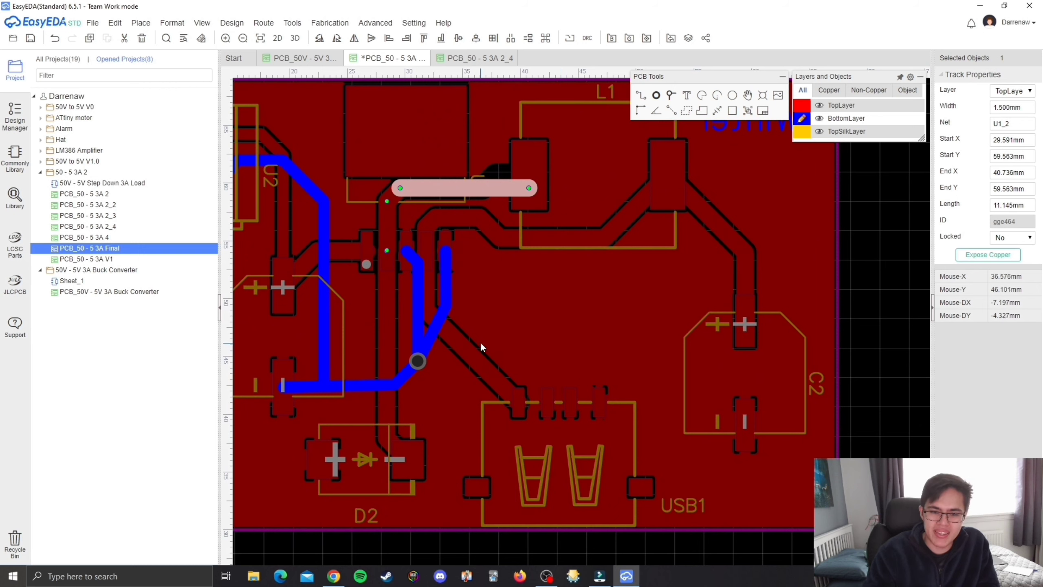
scroll(down, 3)
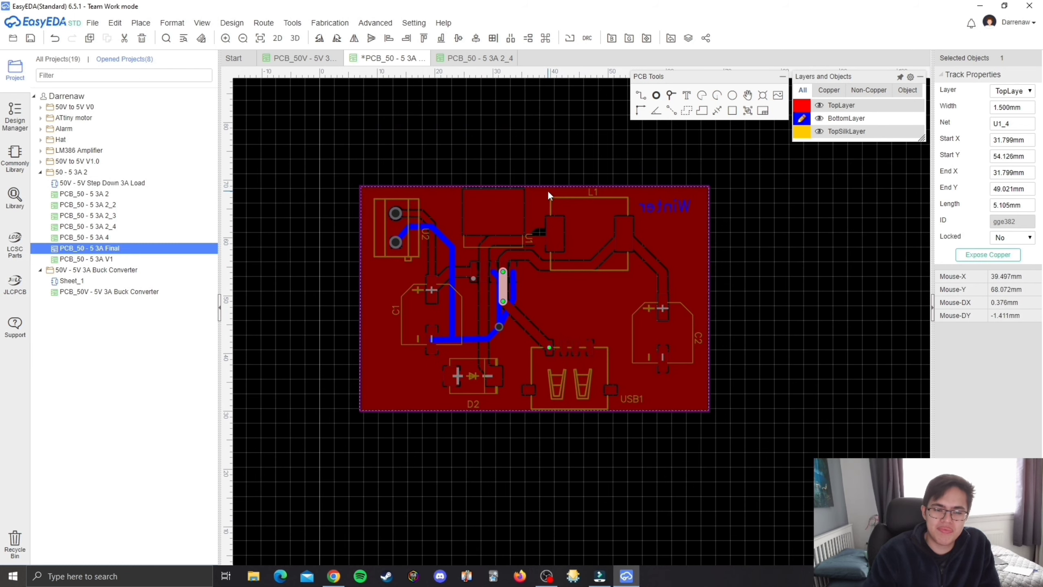
mouse_move(523, 174)
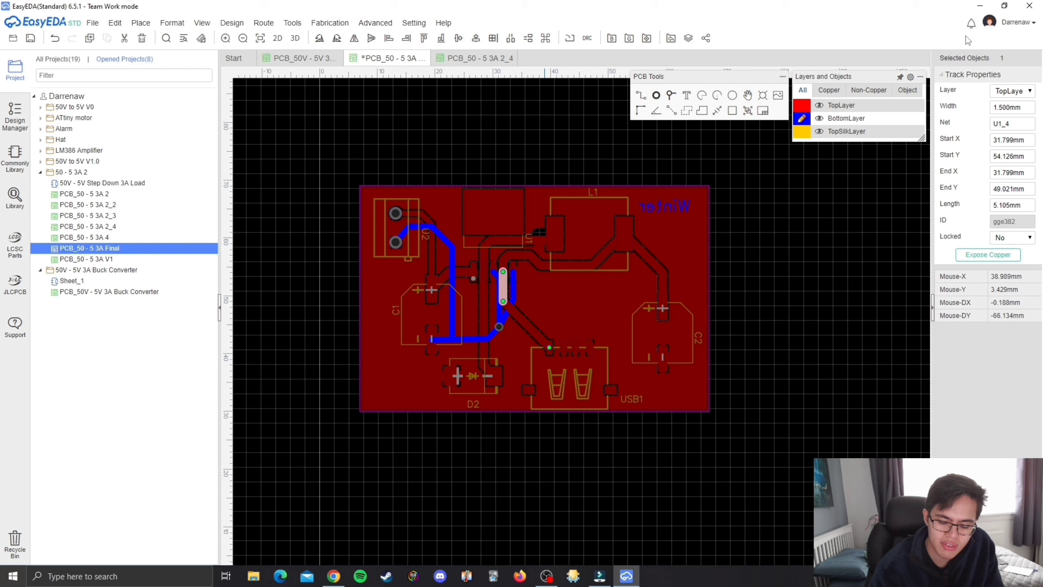
mouse_move(969, 31)
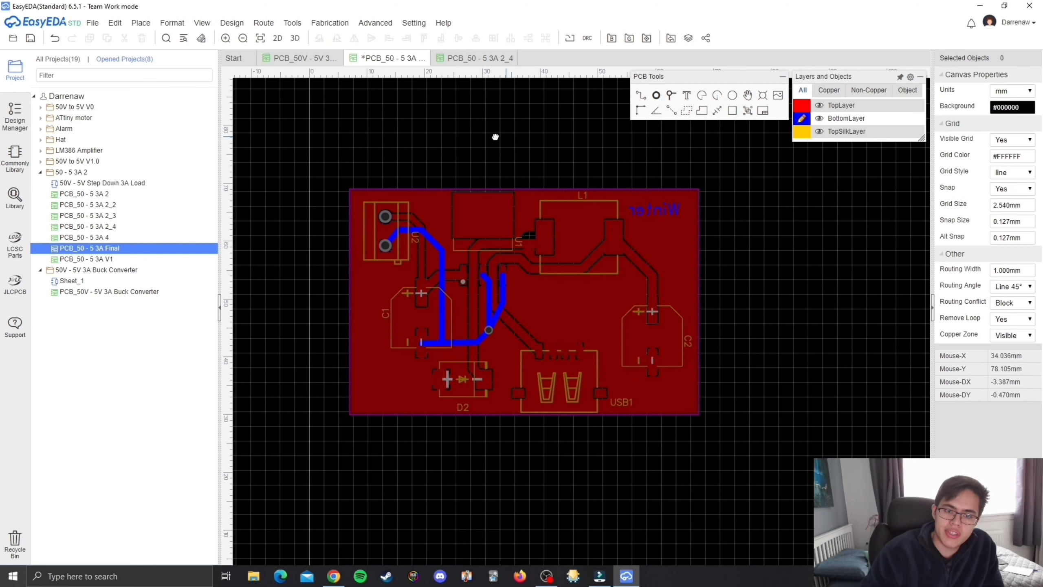
drag(495, 137, 345, 246)
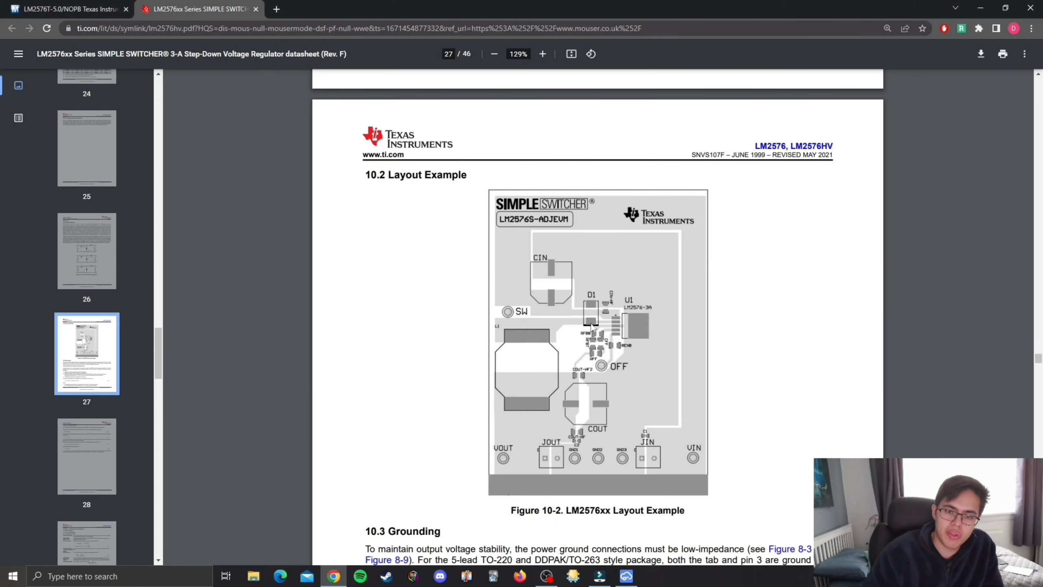
Step: Scroll to sections 10.3 Grounding and 10.4 Heat Sink and Thermal Considerations
scroll(down, 3)
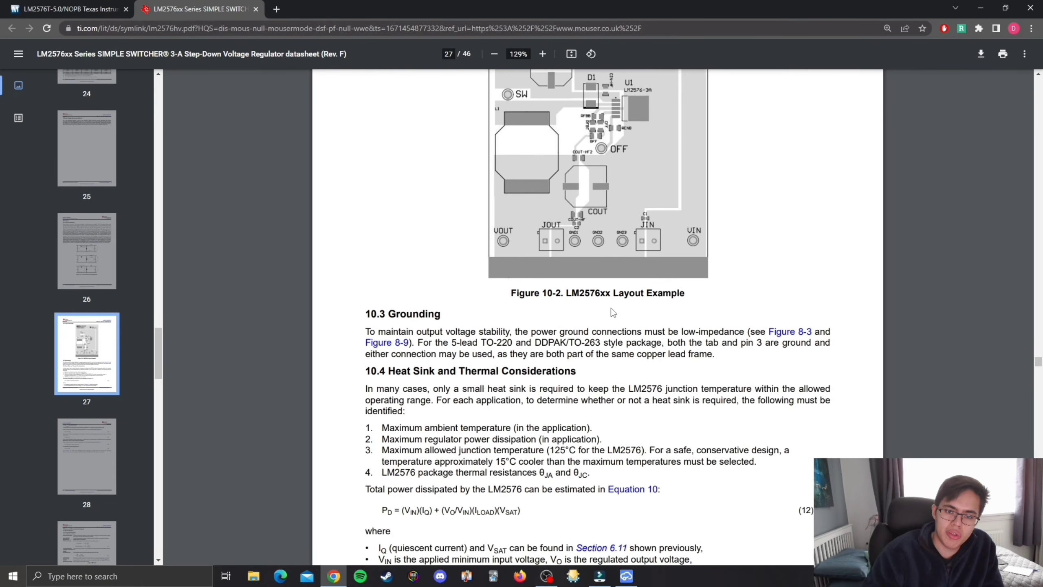
scroll(down, 3)
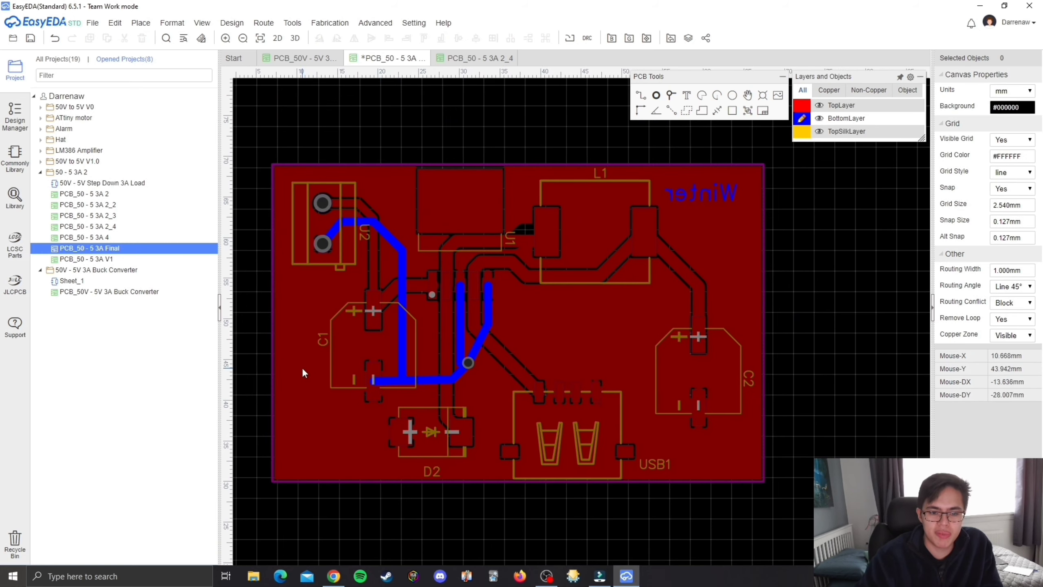
mouse_move(599, 334)
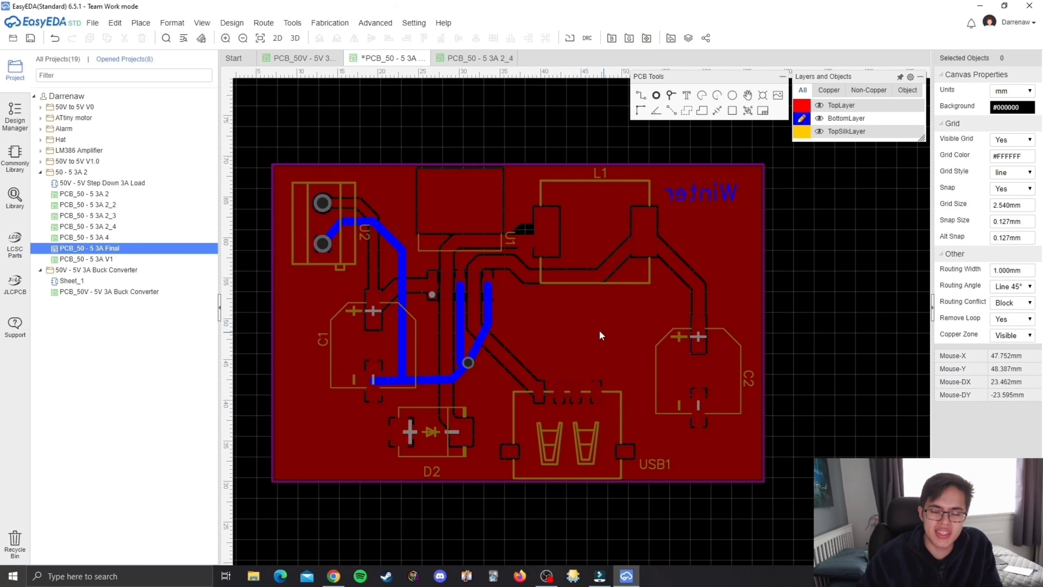
mouse_move(585, 334)
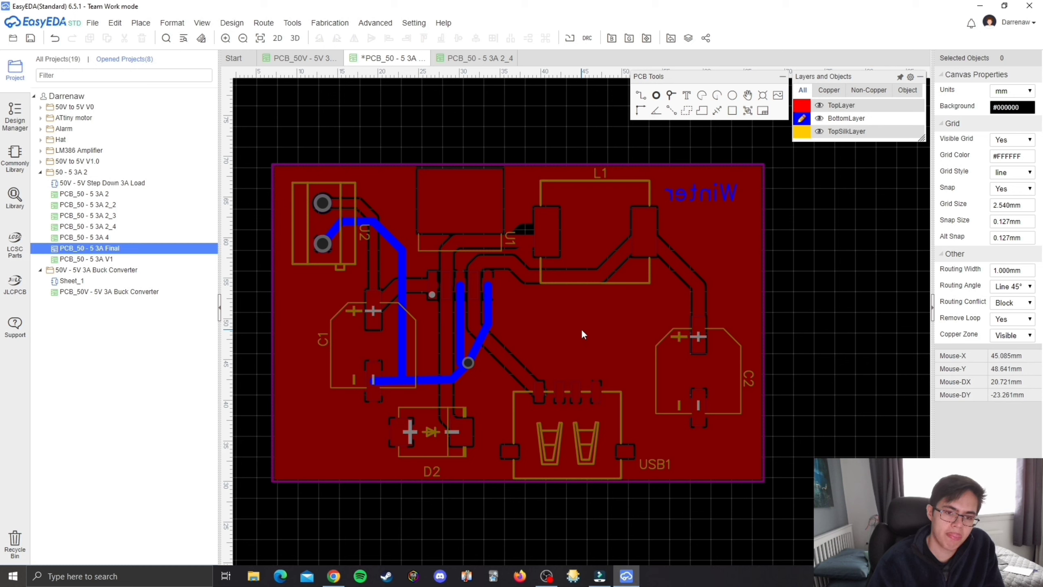
mouse_move(66, 161)
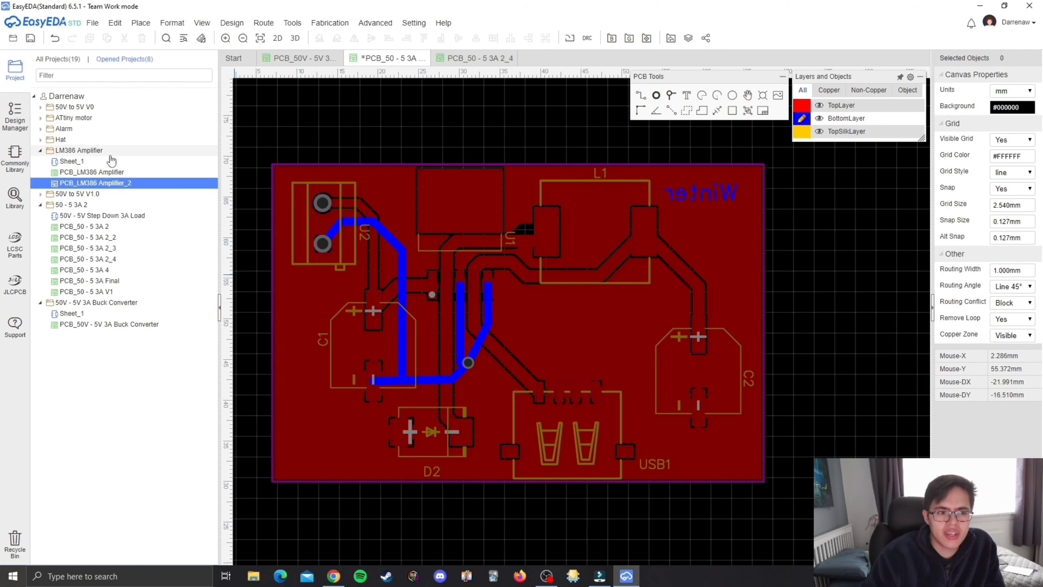
Step: Open the PCB_LM386 Amplifier_2 board layout from the project tree
double_click(95, 183)
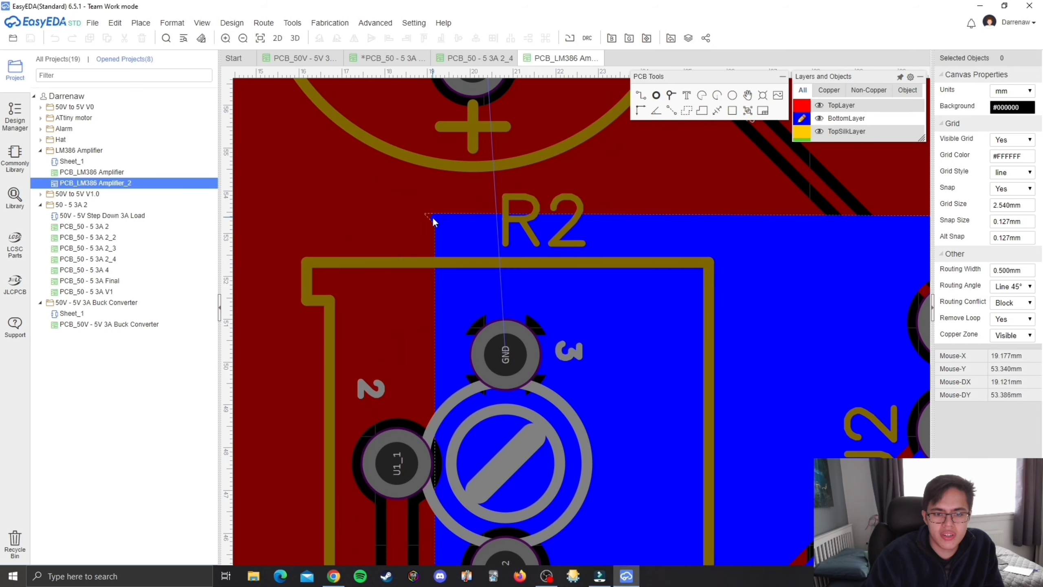
click(434, 224)
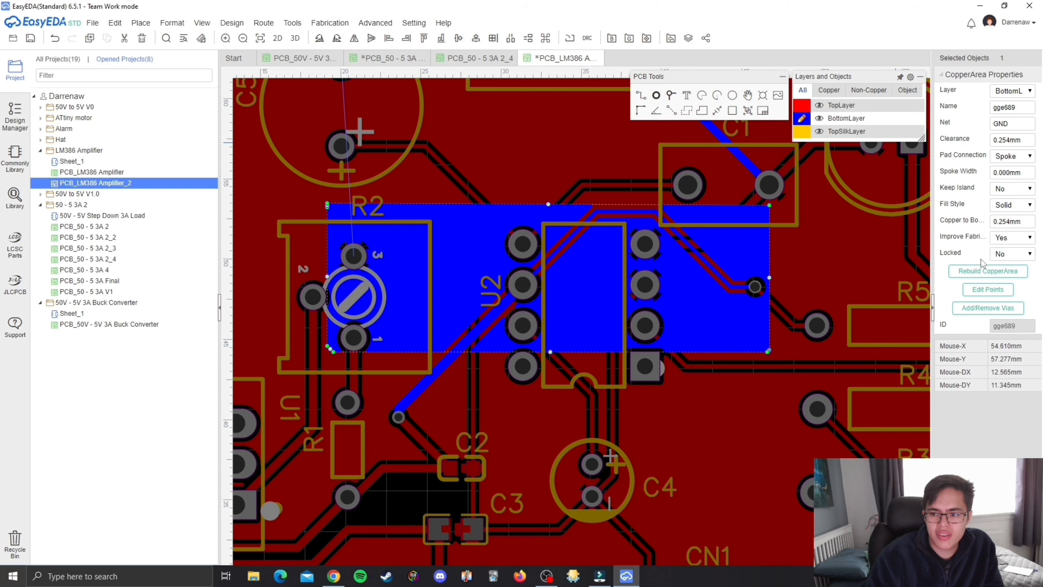
click(702, 298)
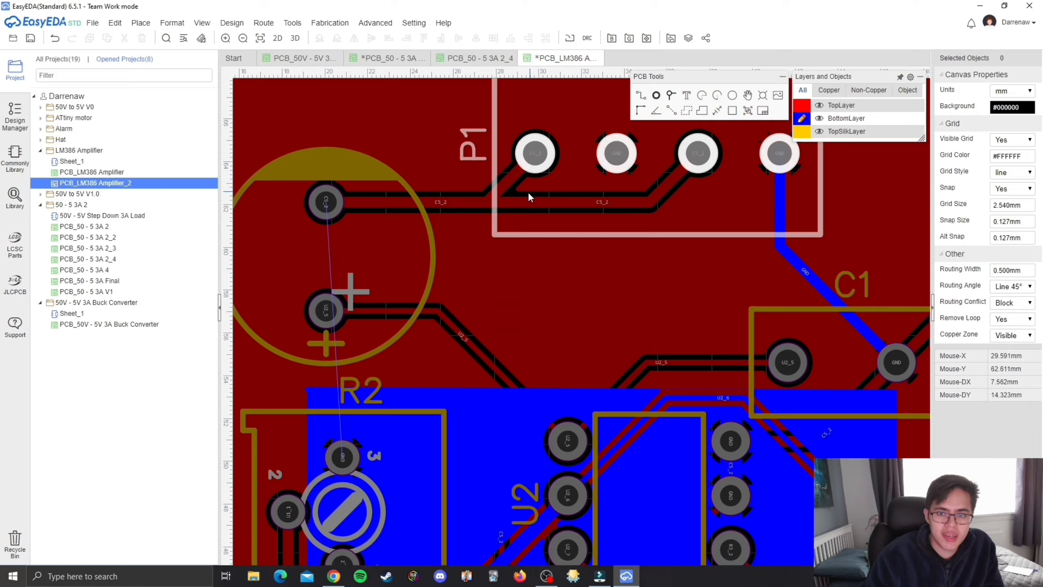
scroll(down, 3)
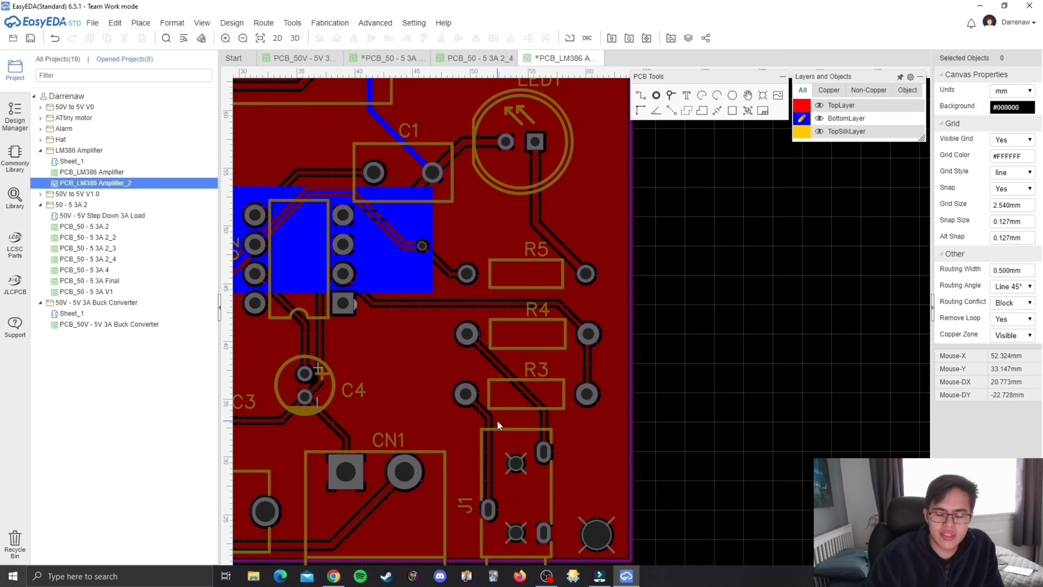
mouse_move(507, 365)
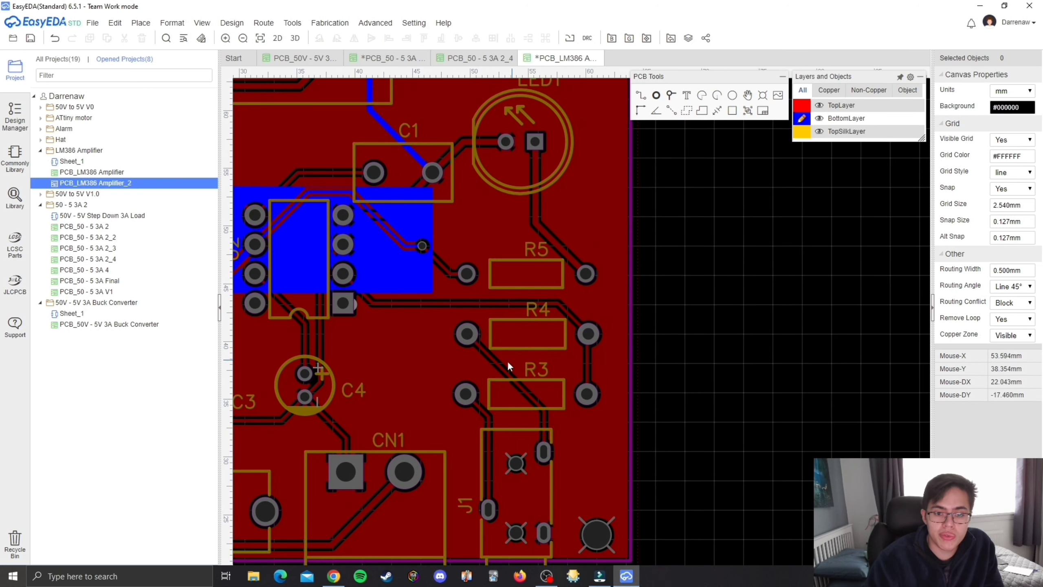
Step: Inspect the thin track between C2 and C3, then head to the LM386 Amplifier Sheet_1 schematic
click(527, 393)
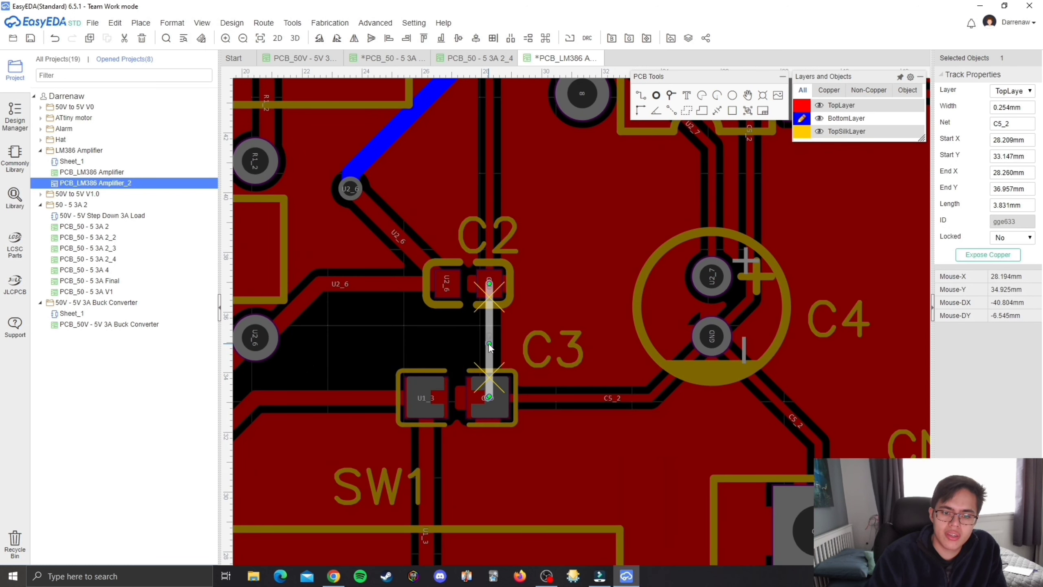
click(395, 343)
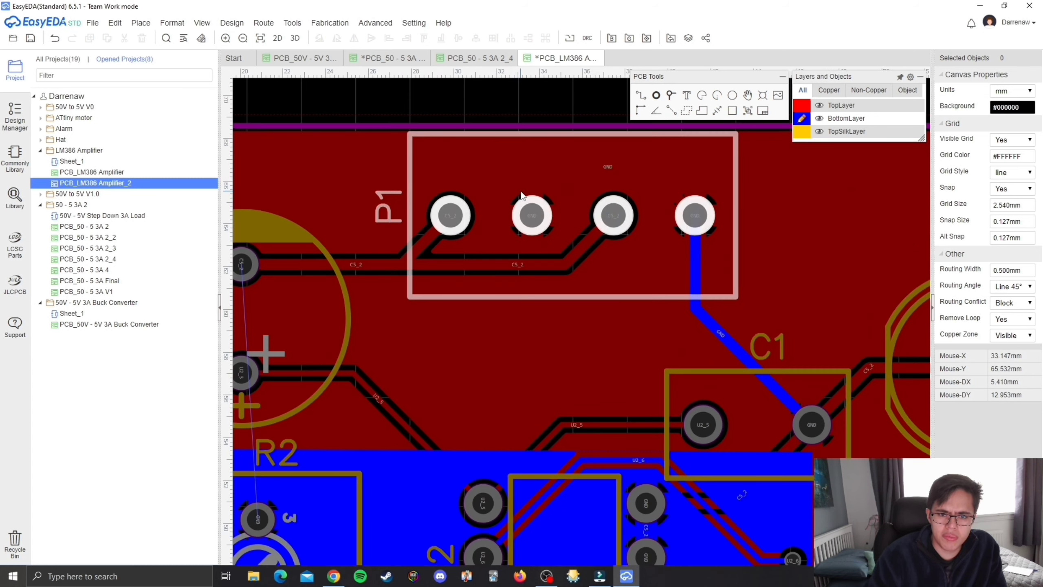
scroll(down, 3)
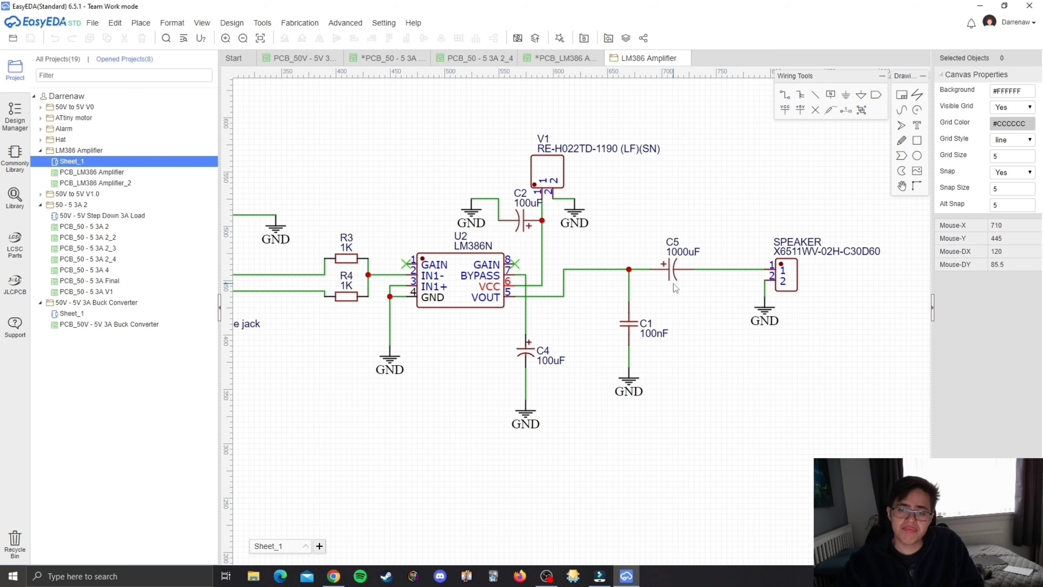
Step: Zoom into the headphone jack area on the LM386 Amplifier schematic
click(719, 269)
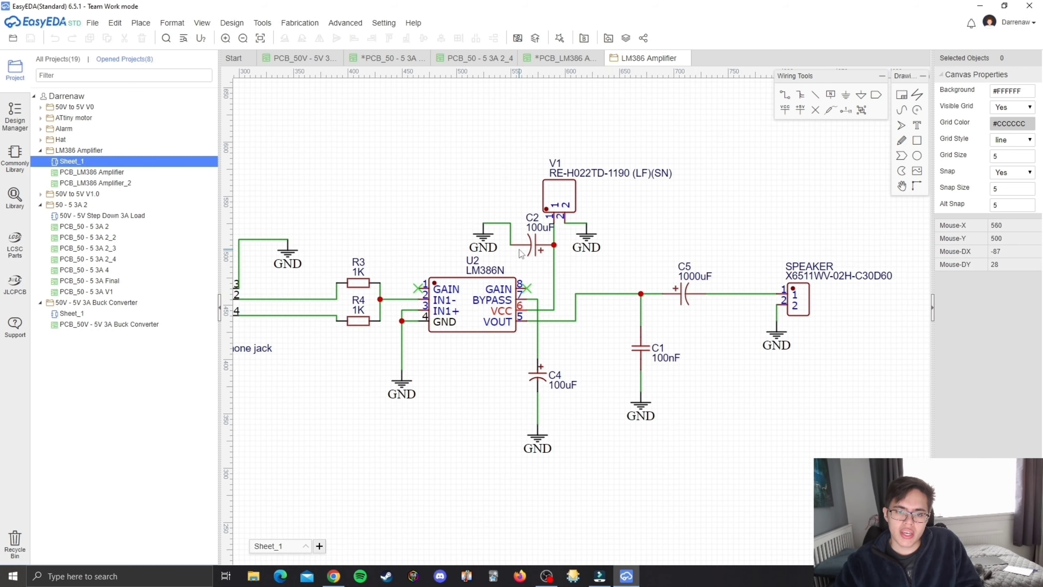
mouse_move(520, 255)
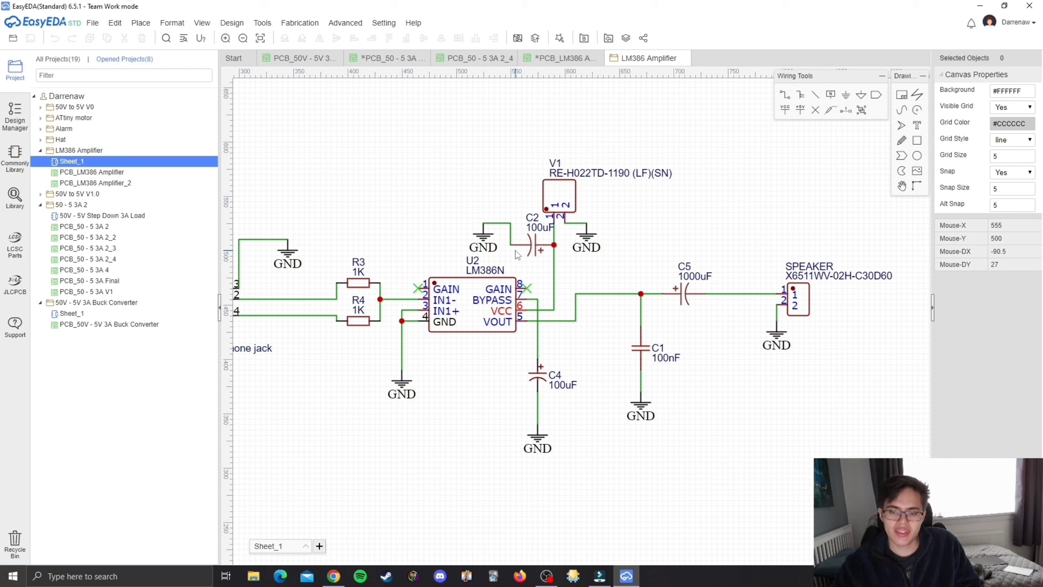
mouse_move(538, 287)
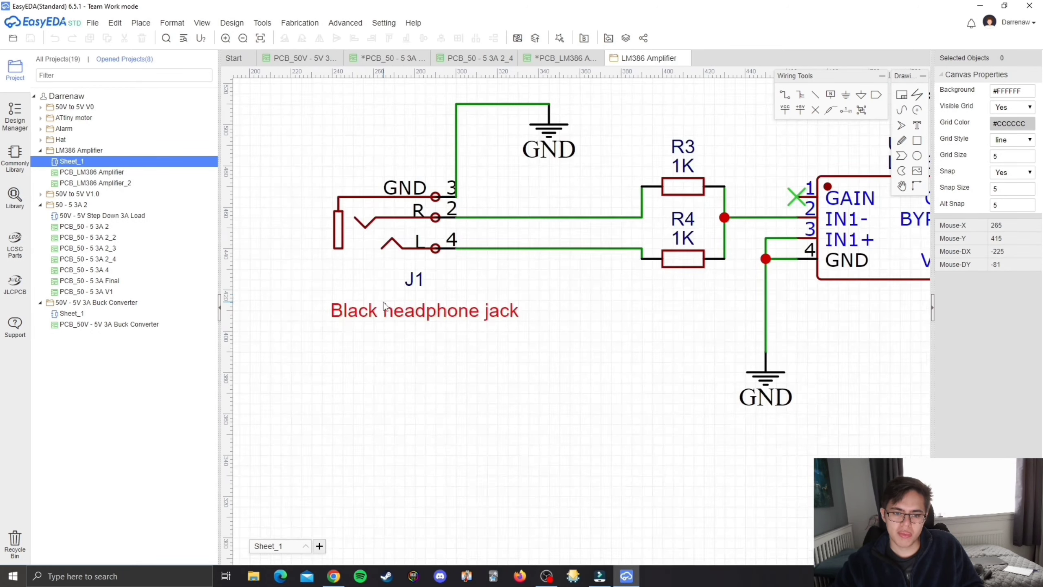
mouse_move(581, 335)
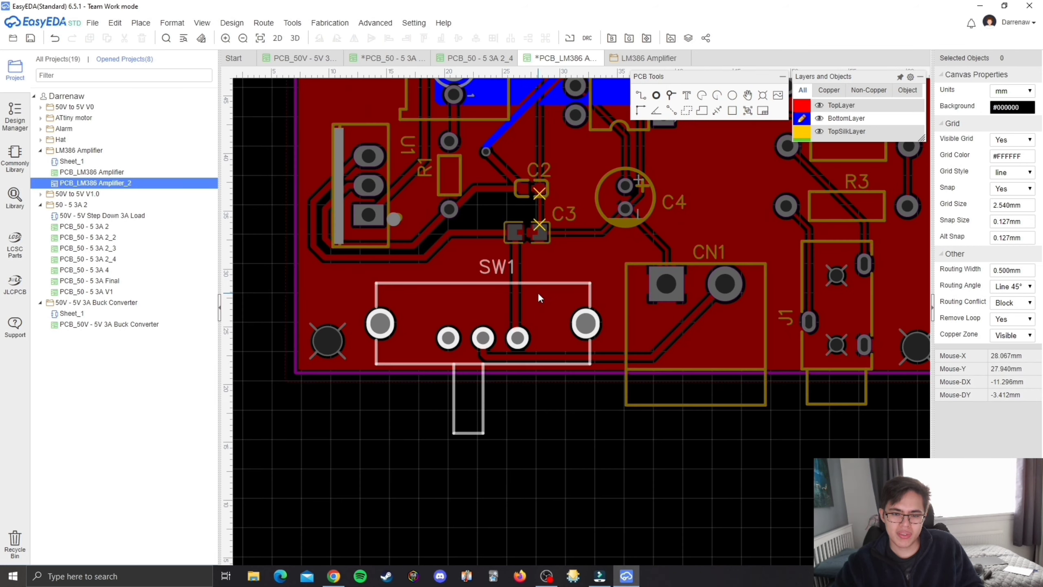
Step: Open the original PCB_LM386 Amplifier board and make BottomLayer the active layer
click(92, 172)
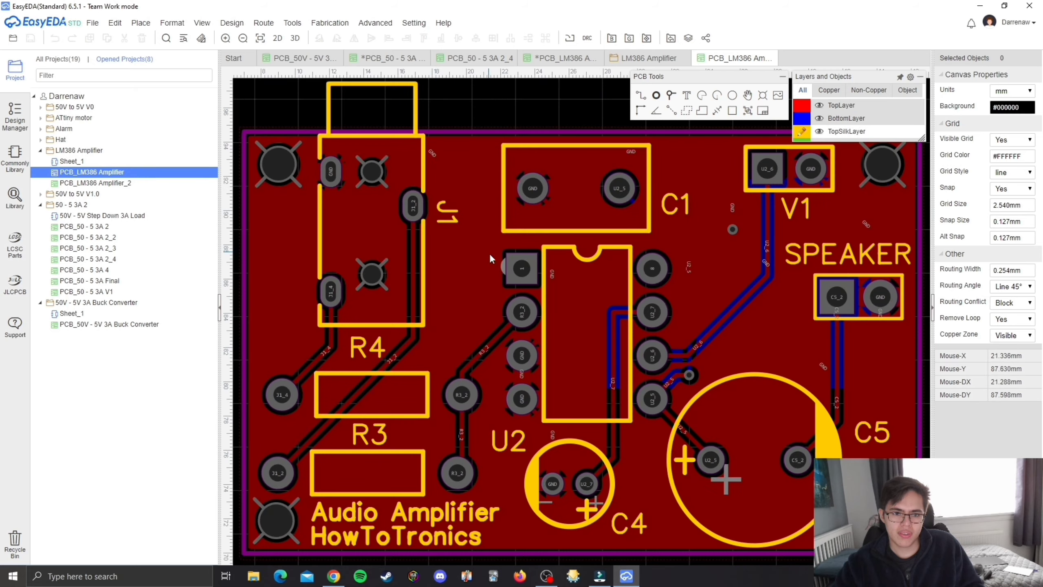
scroll(down, 3)
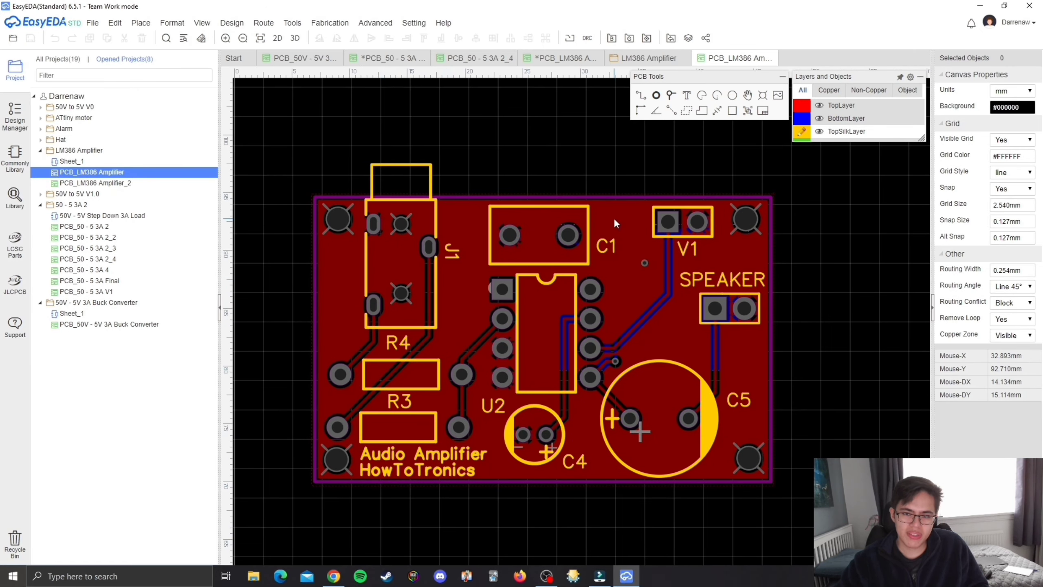
click(802, 118)
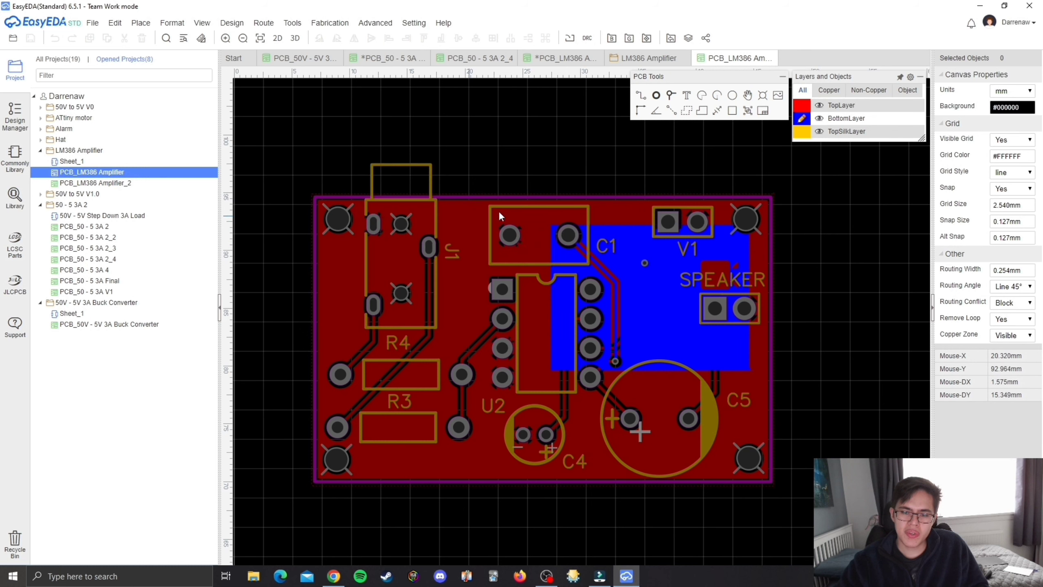
mouse_move(504, 234)
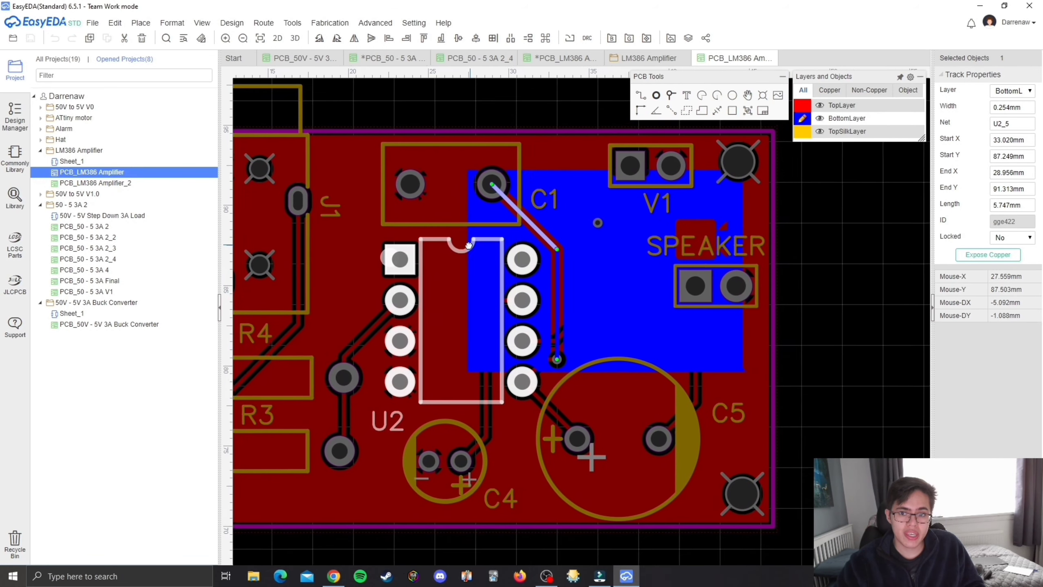
Step: Inspect the ground track to the speaker connector and make TopLayer the working layer
scroll(down, 3)
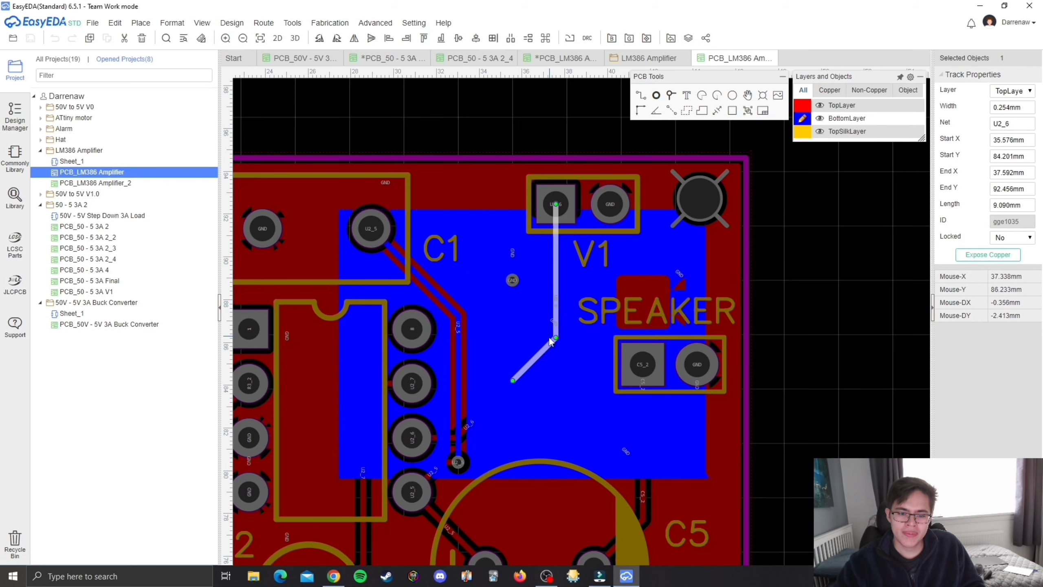
click(803, 90)
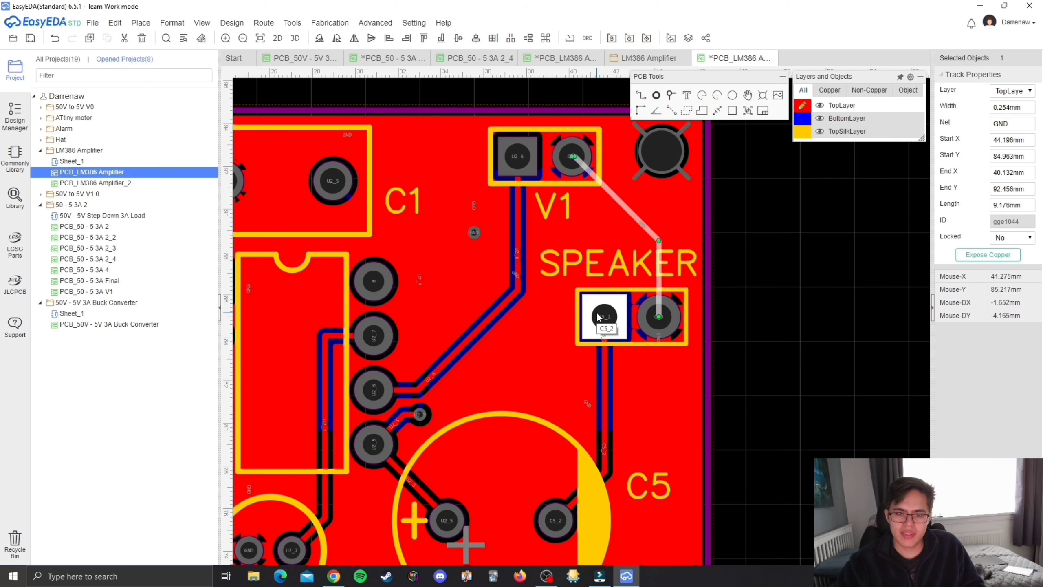
click(476, 247)
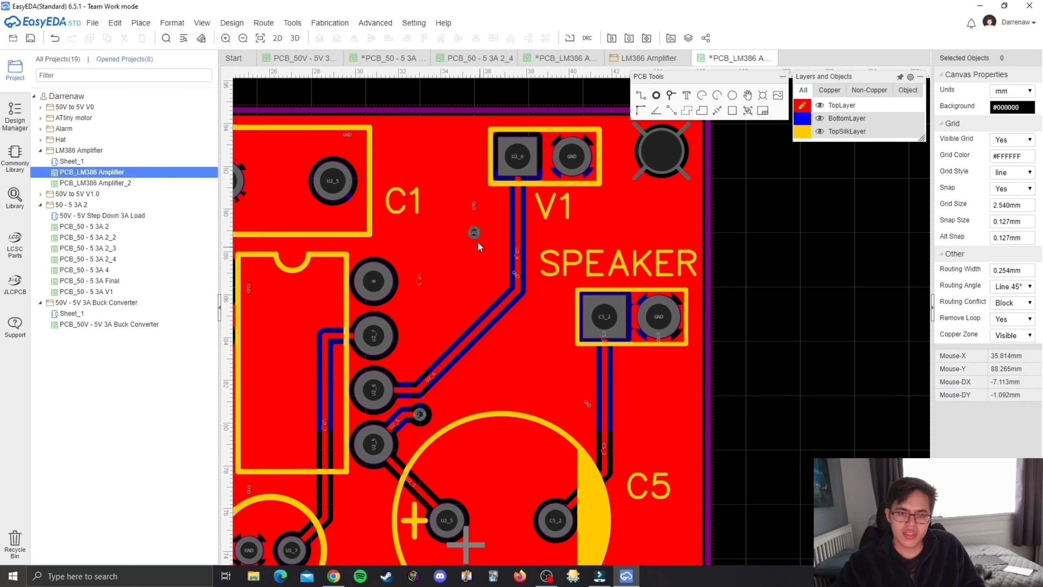
click(474, 205)
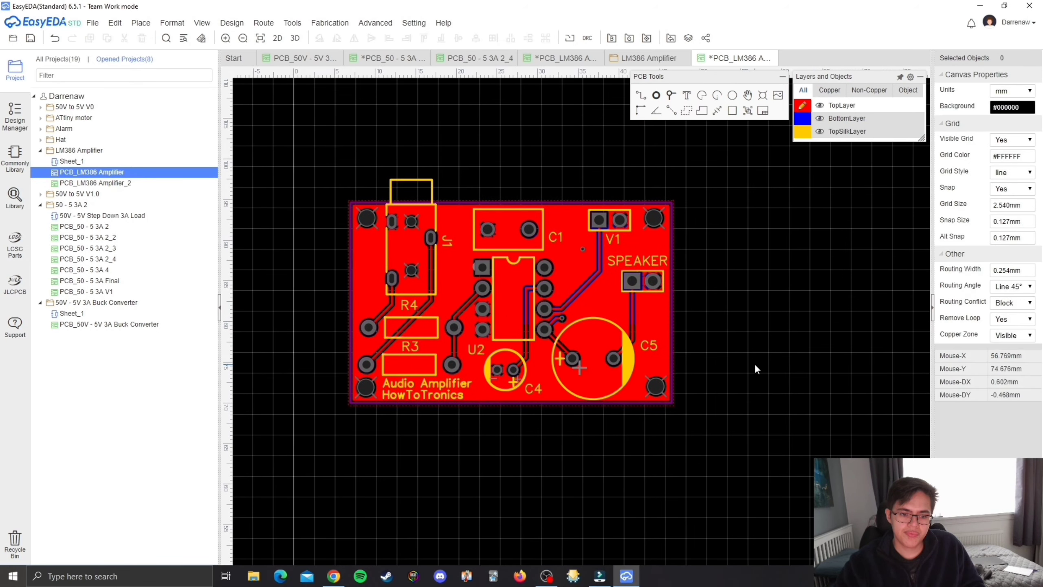
scroll(up, 3)
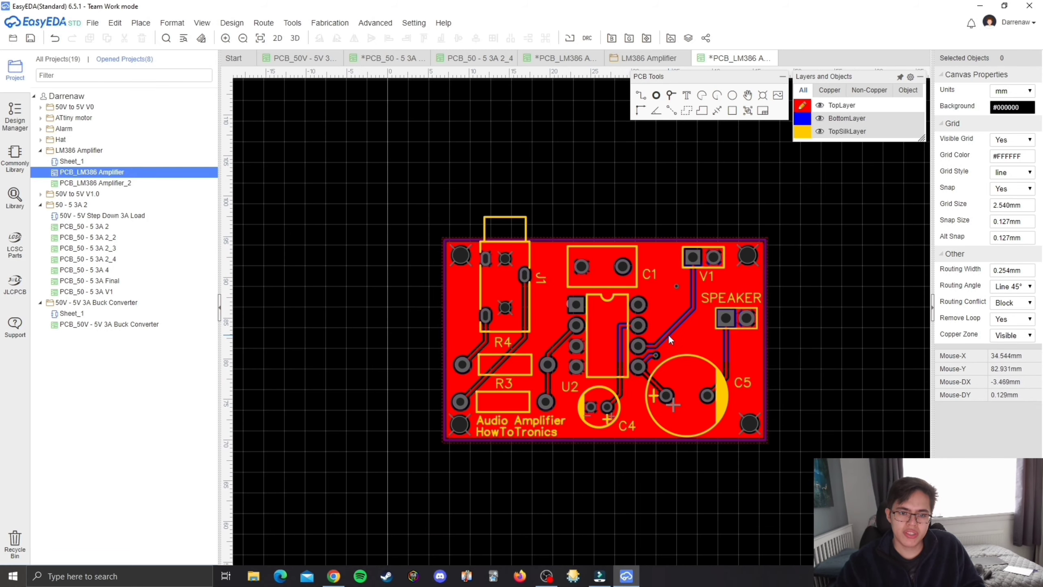
mouse_move(505, 426)
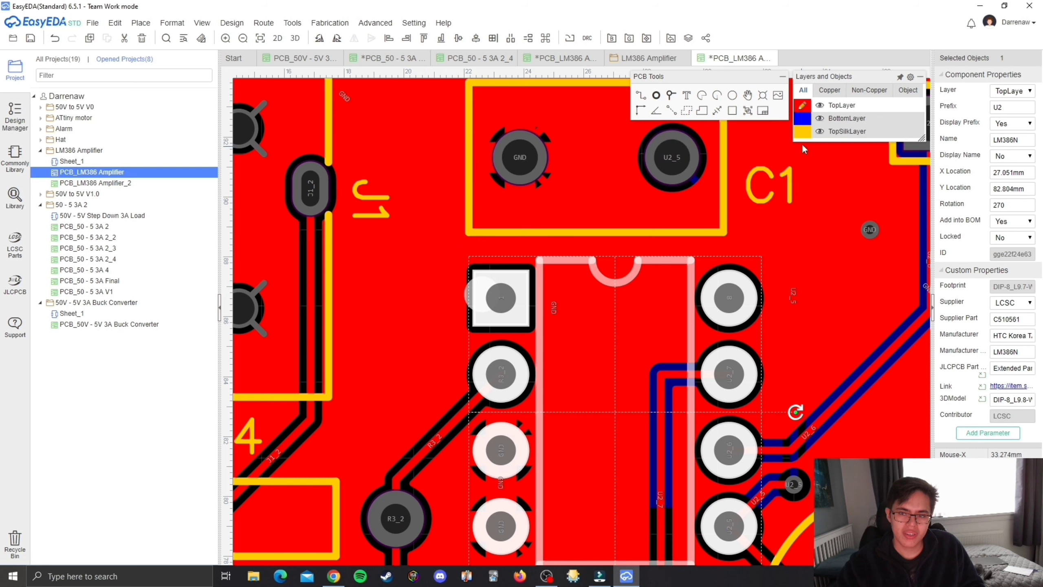
mouse_move(440, 307)
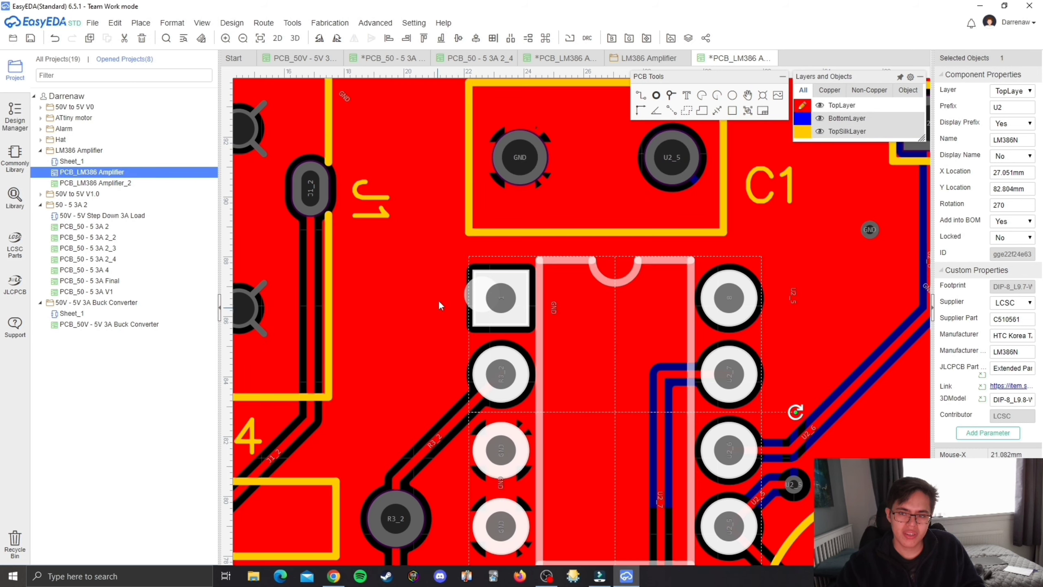
mouse_move(409, 278)
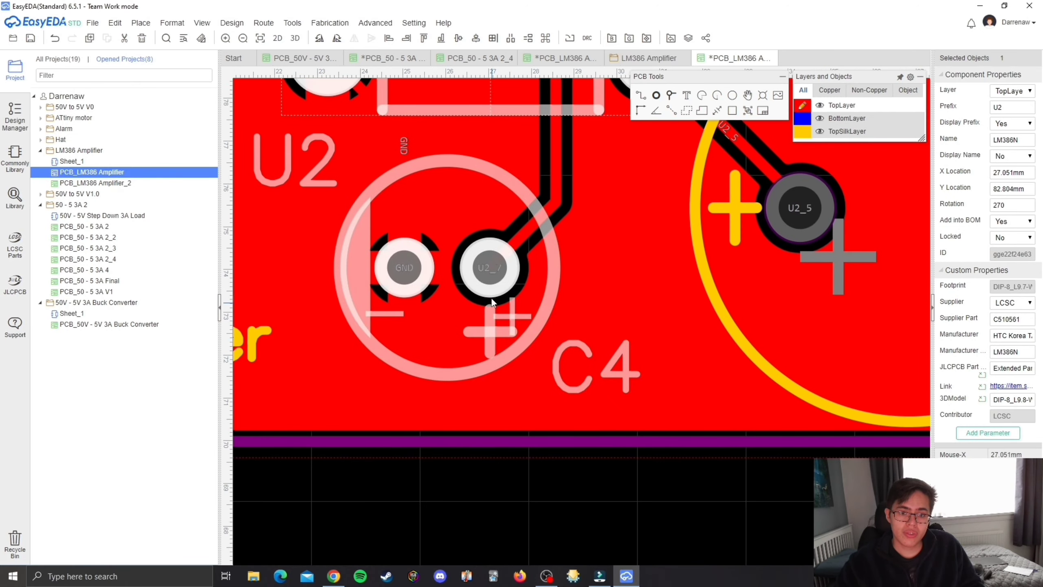
scroll(down, 3)
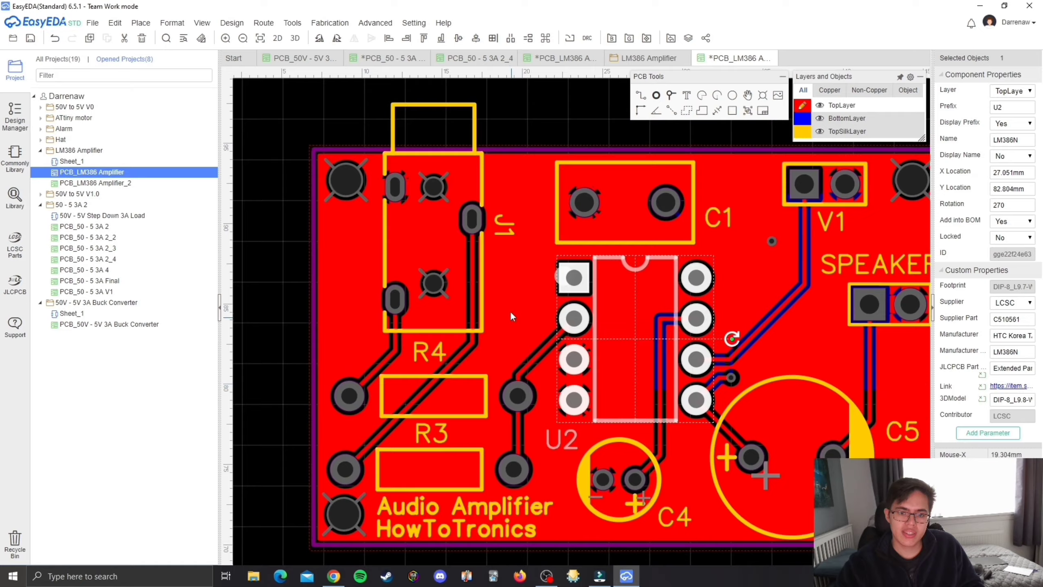
scroll(down, 3)
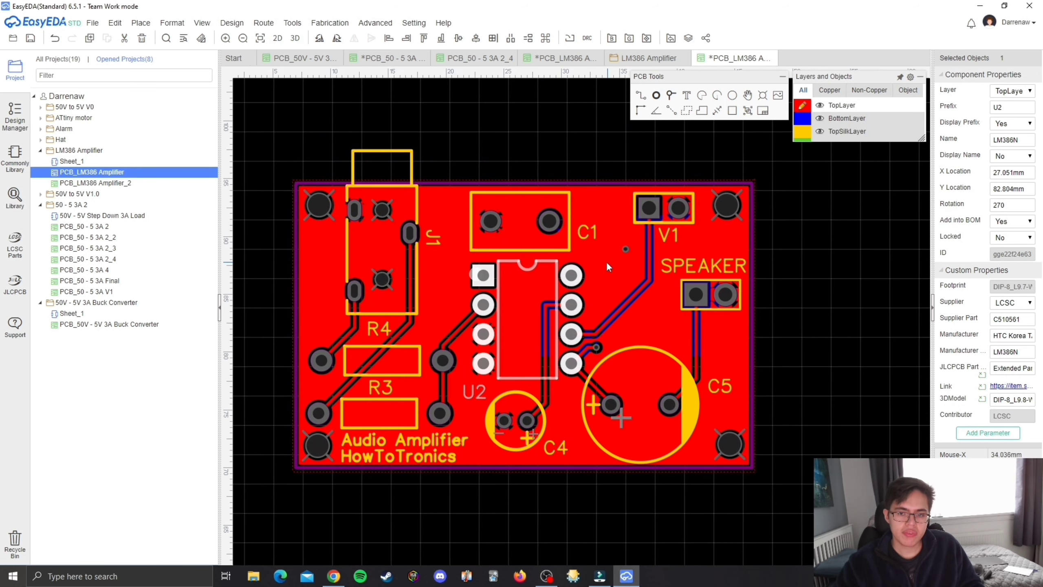
click(519, 222)
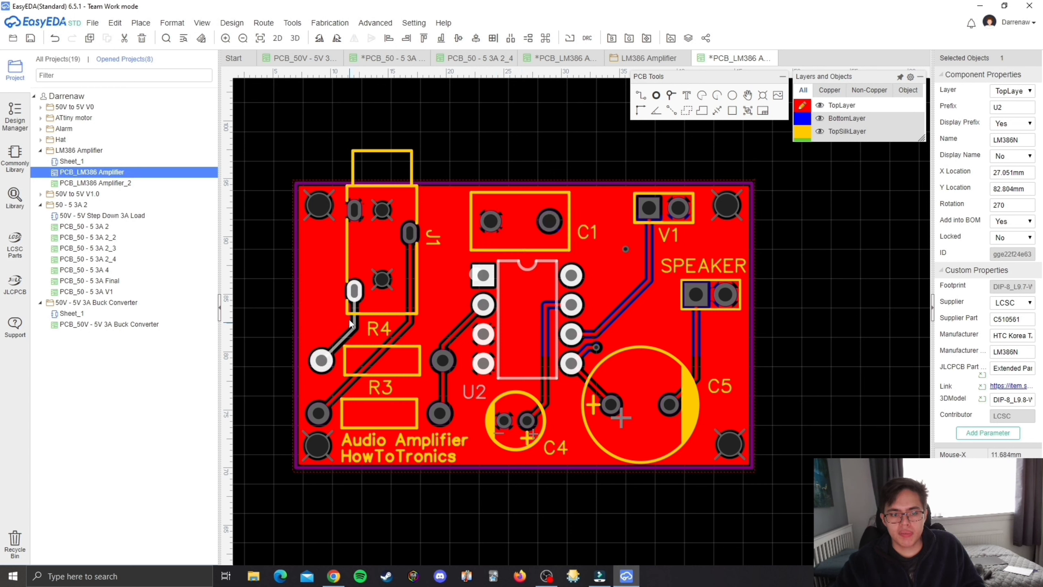
click(339, 346)
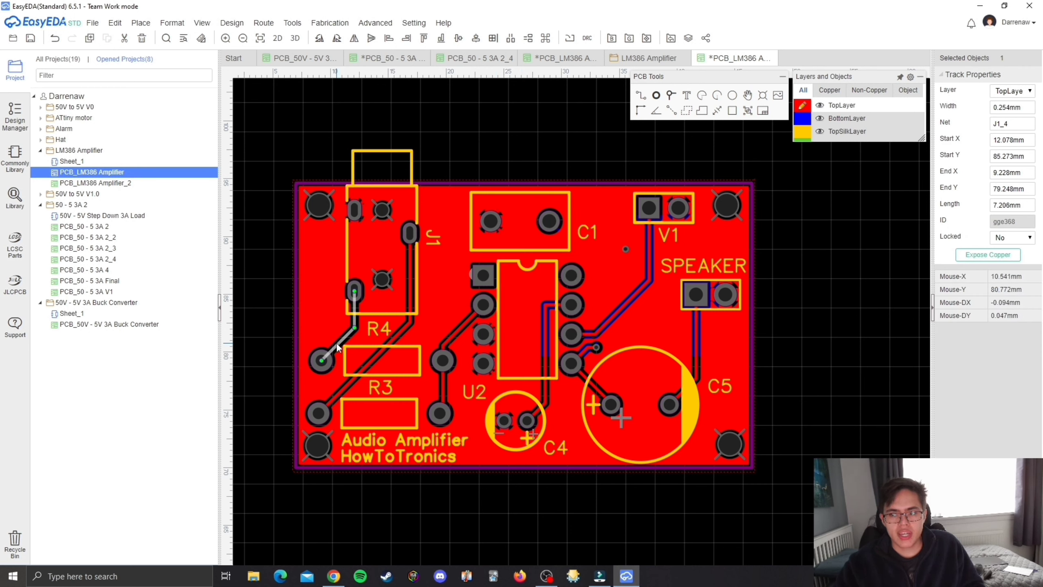